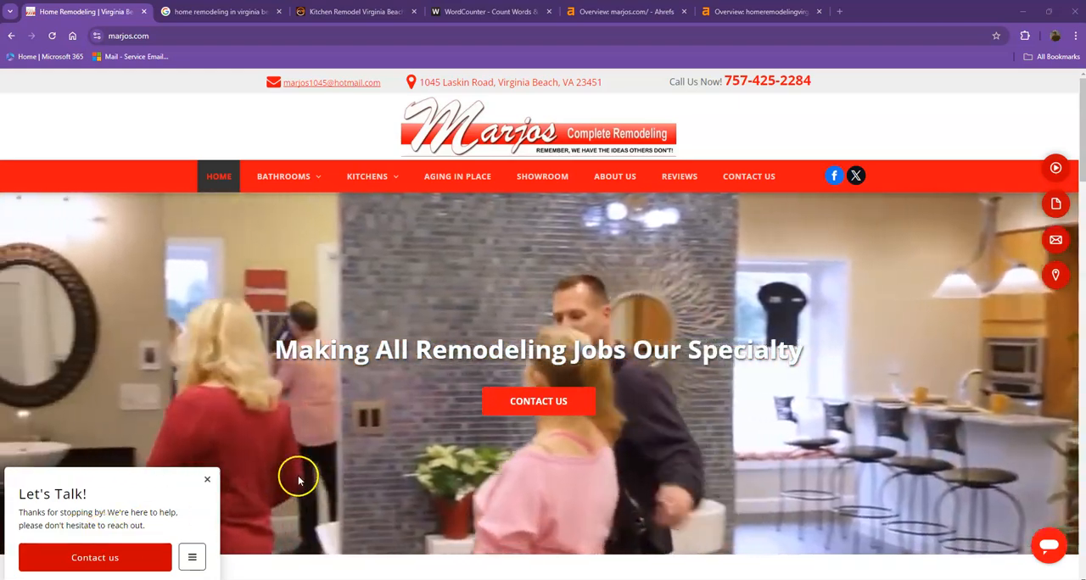
Scroll through the marjos.com homepage content.
scroll("down", 3)
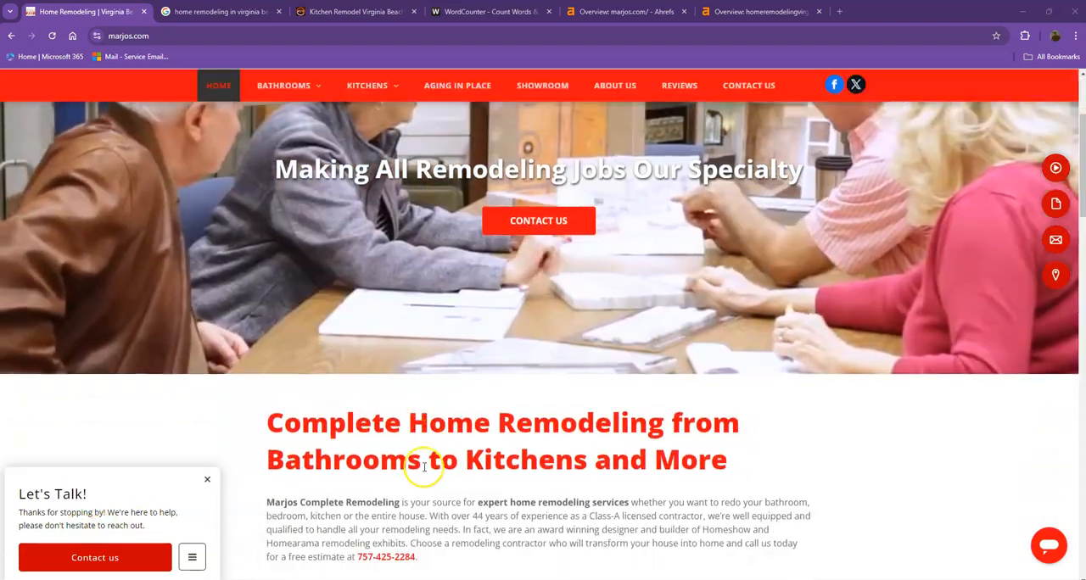
scroll("down", 3)
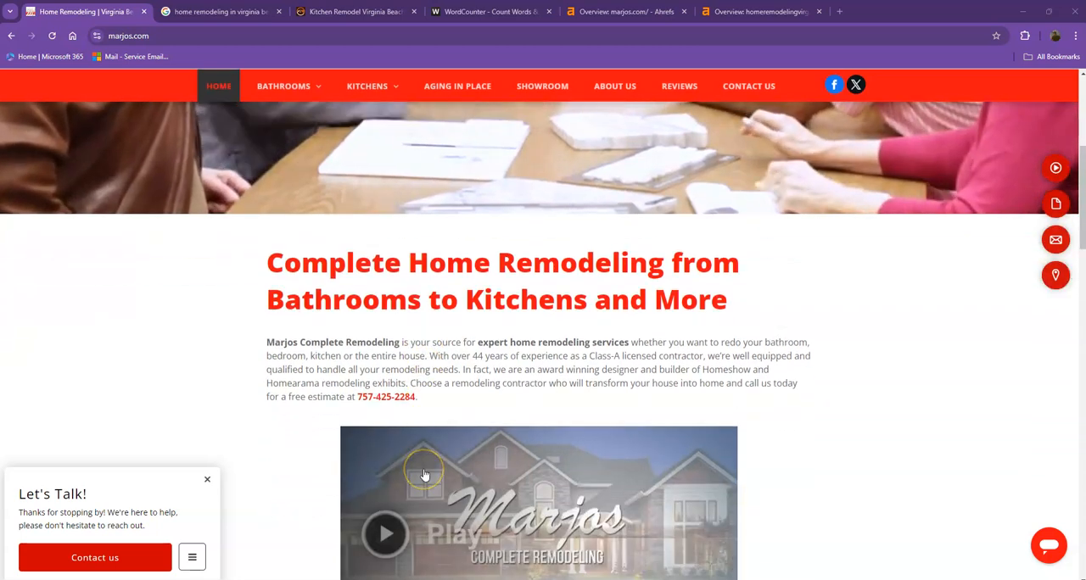
scroll("down", 3)
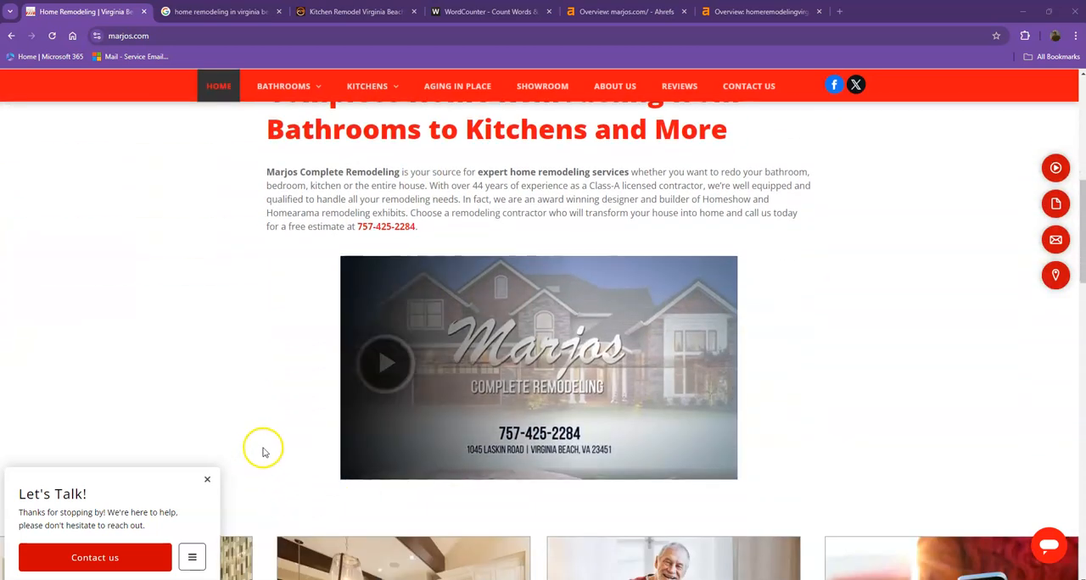
left_click(614, 86)
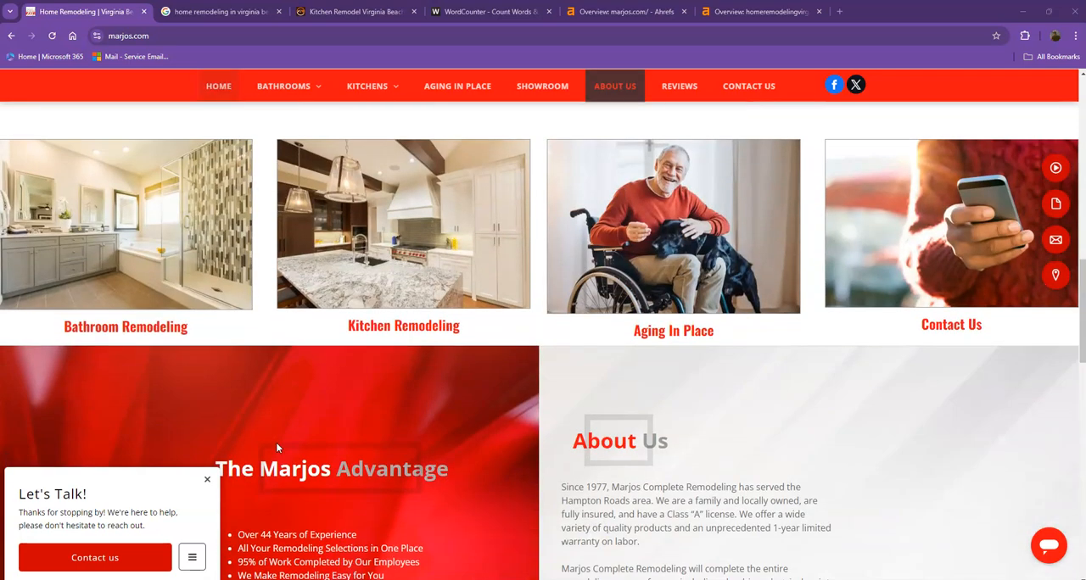
scroll("down", 3)
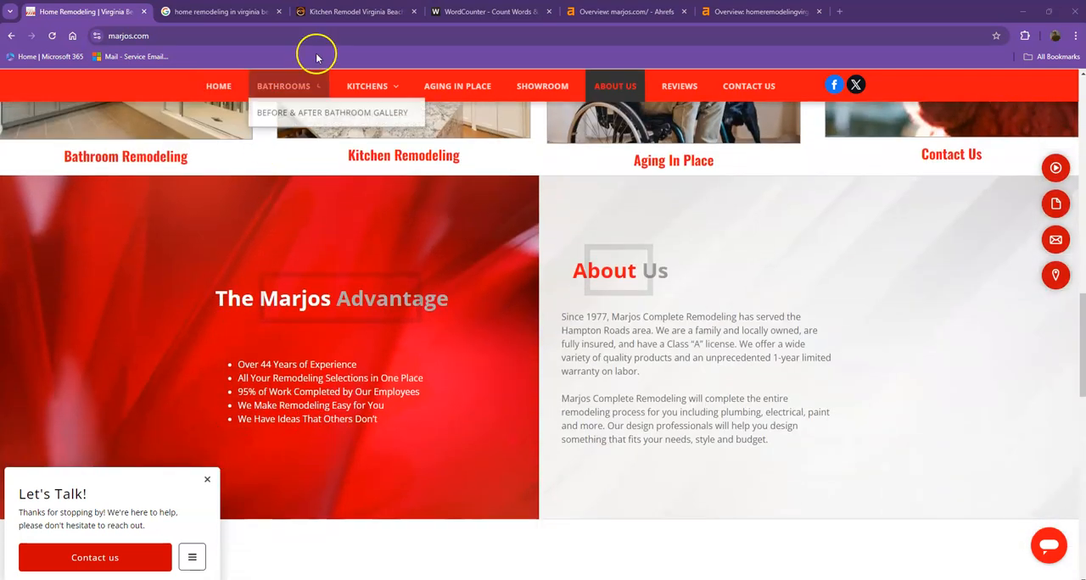
Scroll through the competitor's remodeling website for comparison.
left_click(356, 11)
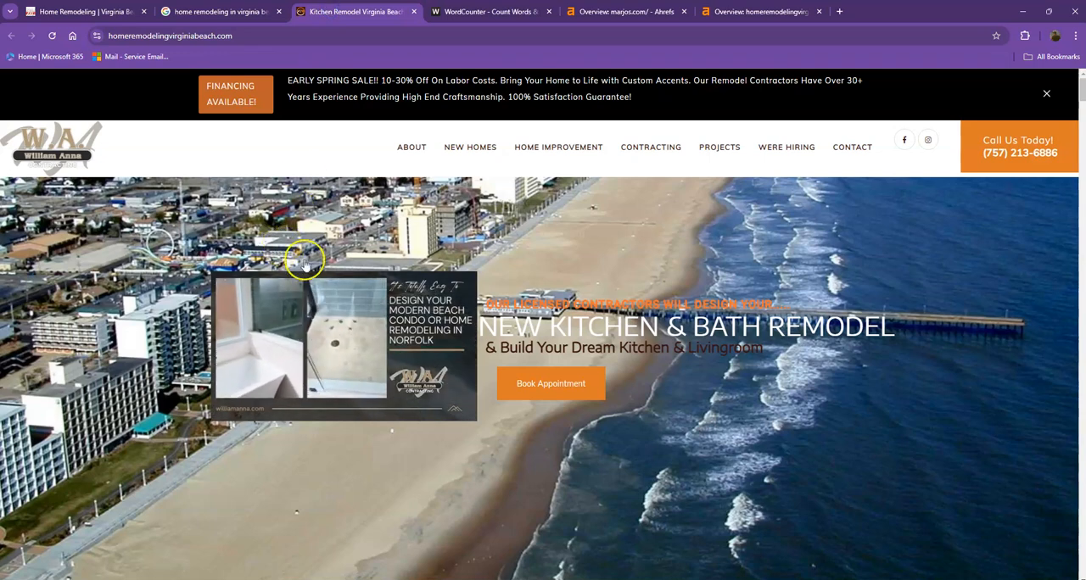
scroll("down", 3)
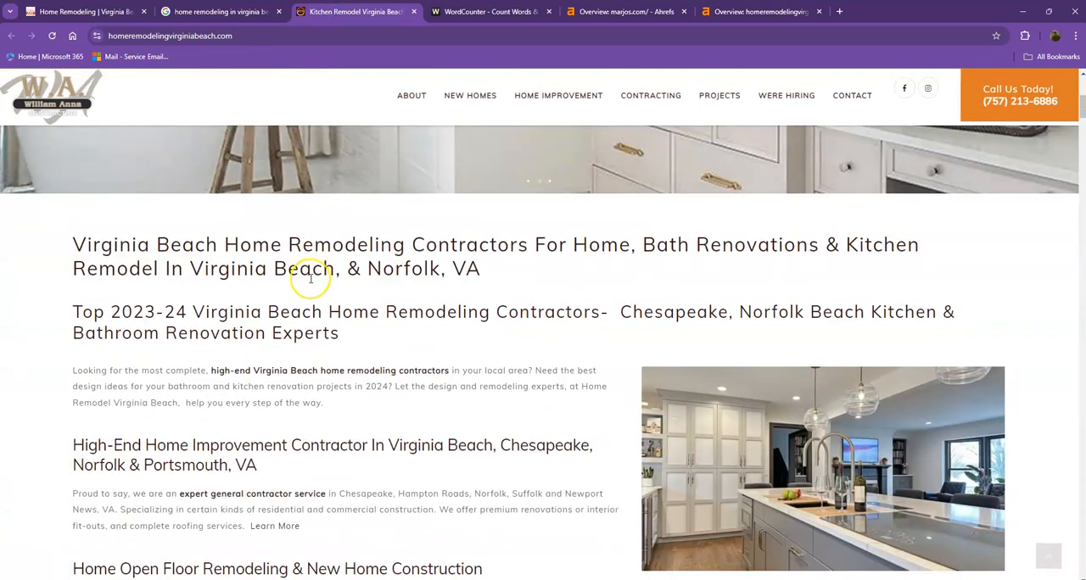
scroll("down", 3)
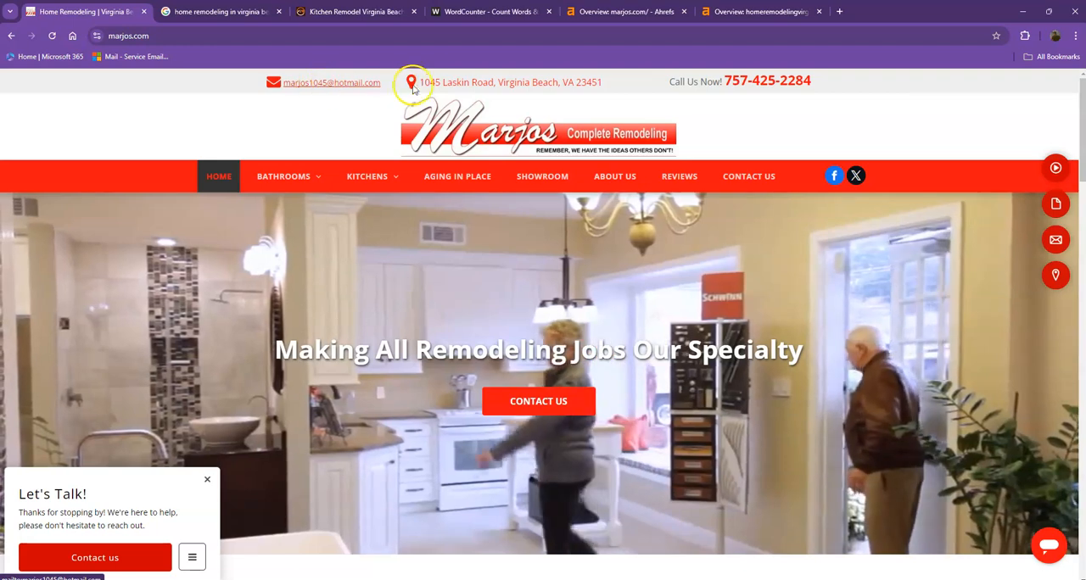
scroll("down", 3)
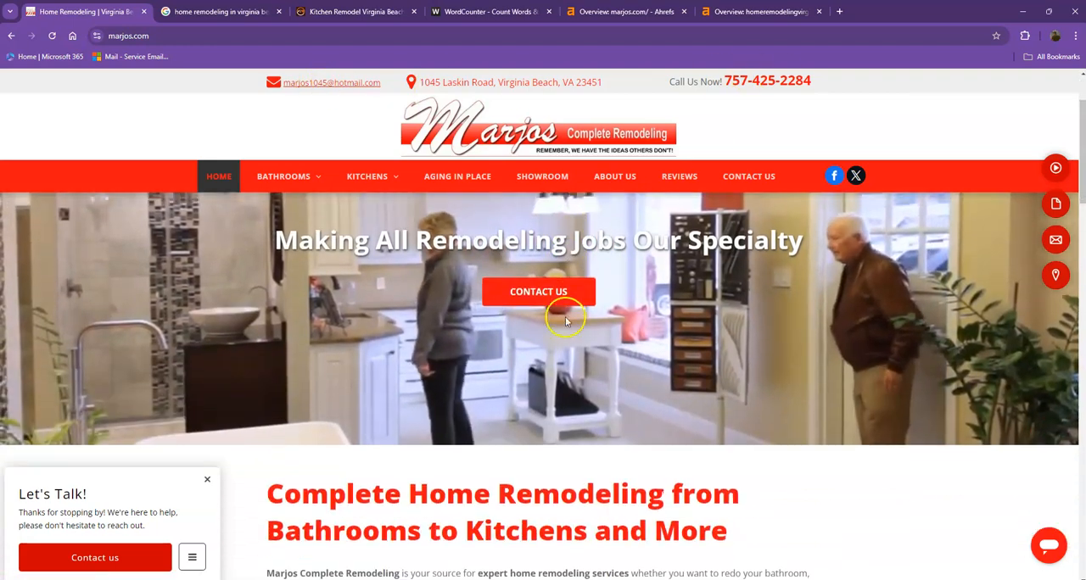
scroll("down", 3)
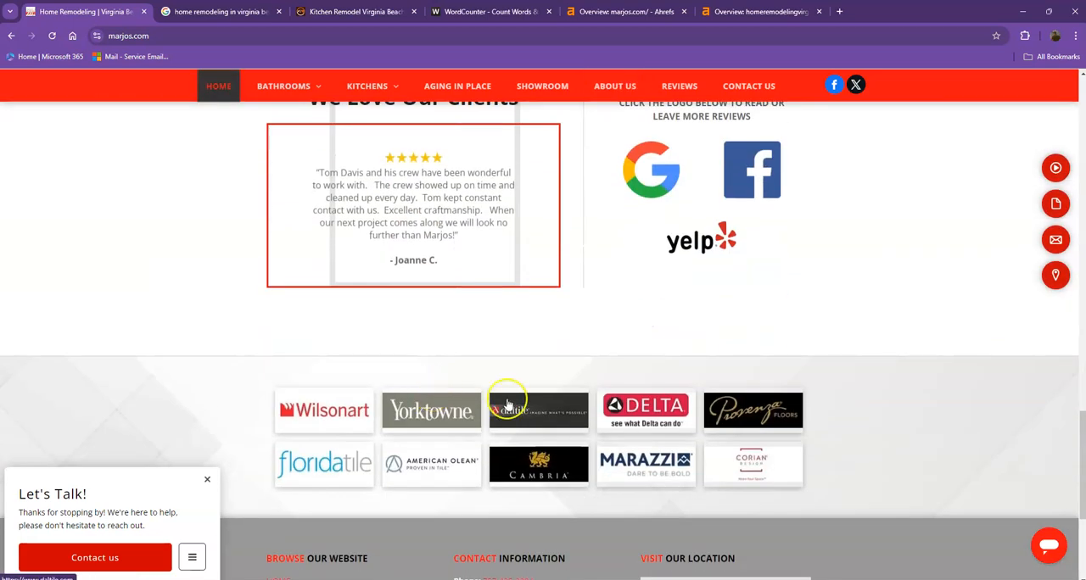
scroll("down", 3)
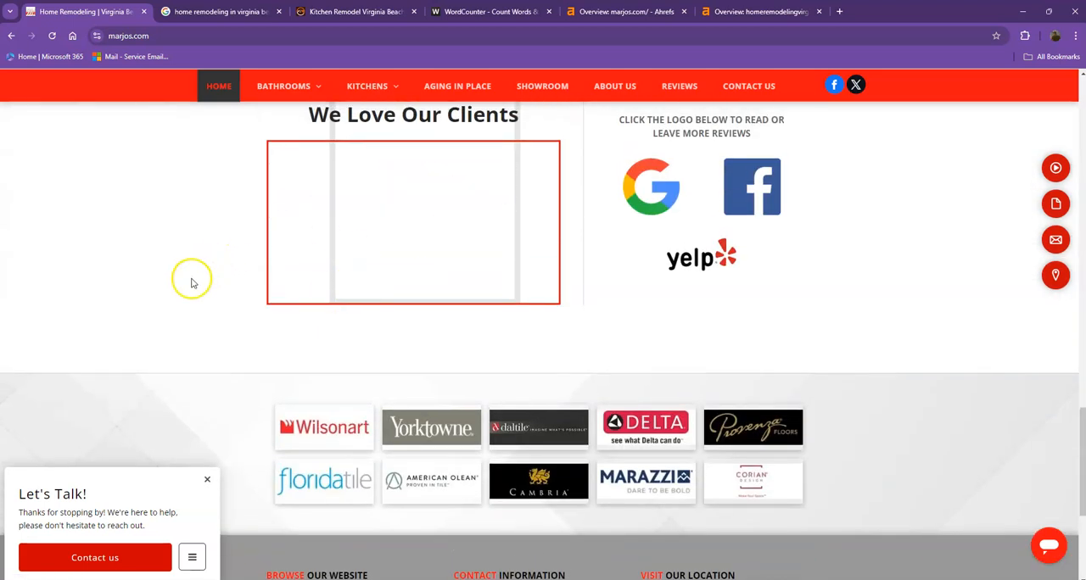
Browse the page sections, scroll back up and go to the WordCounter tab.
left_click(614, 85)
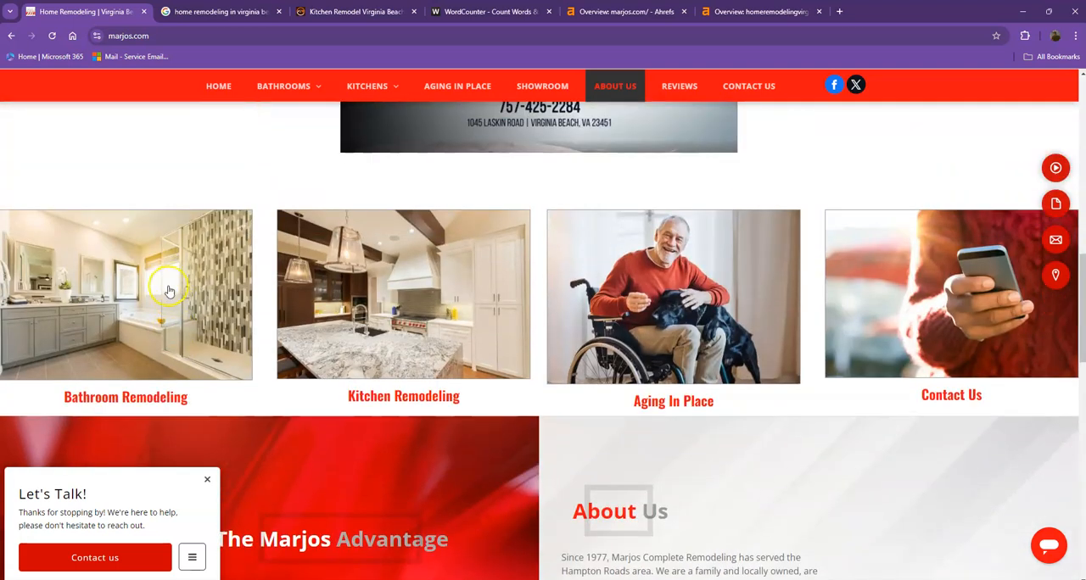
left_click(218, 86)
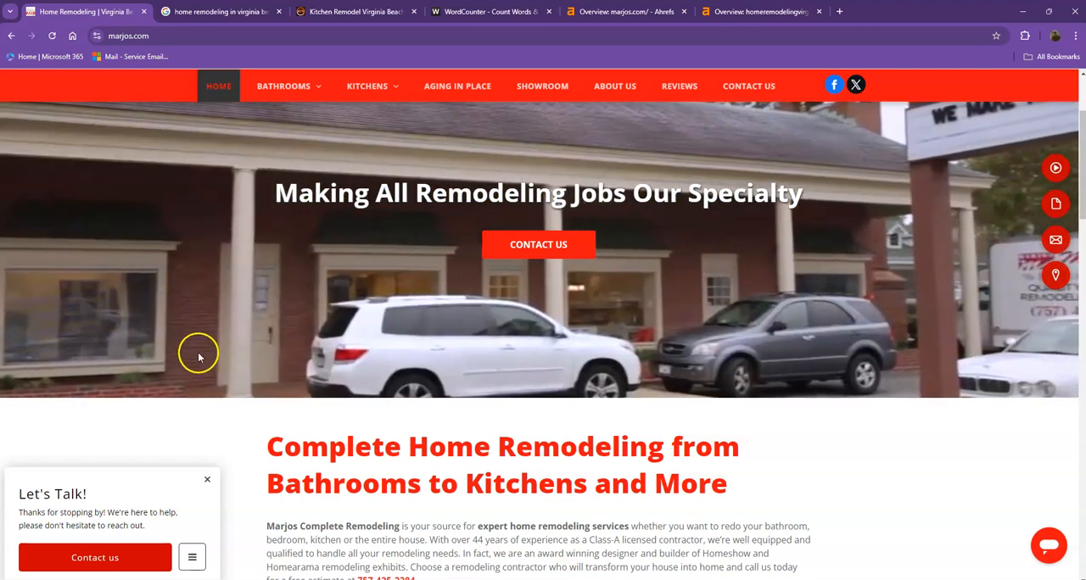
scroll("down", 3)
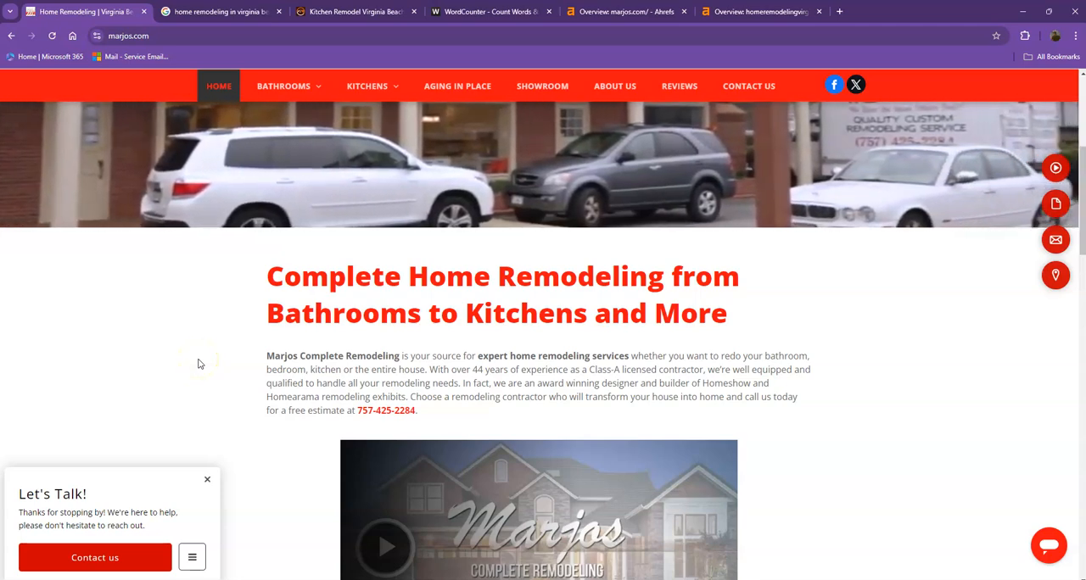
left_click(615, 86)
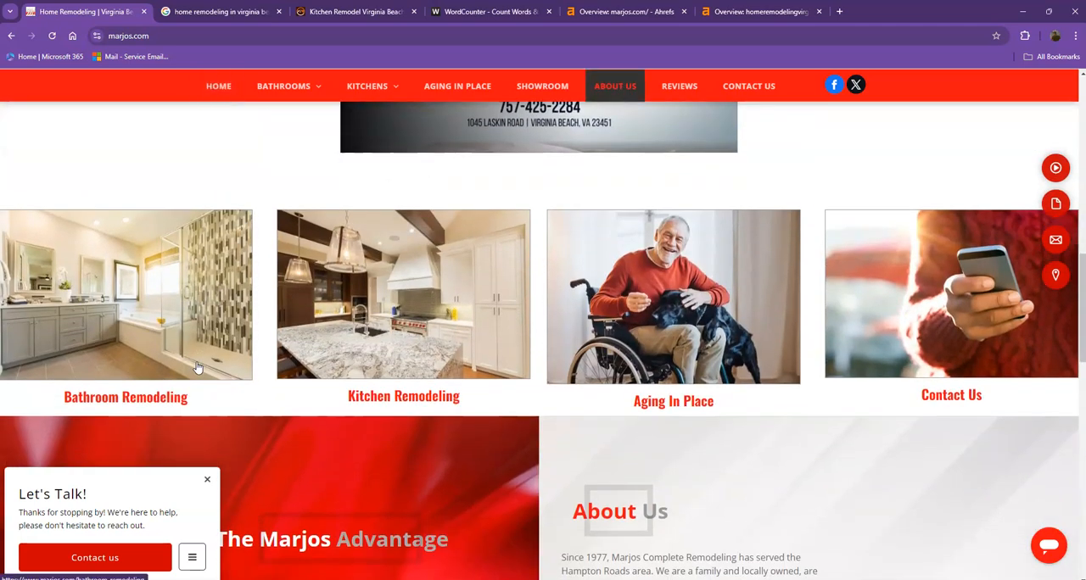
scroll("down", 3)
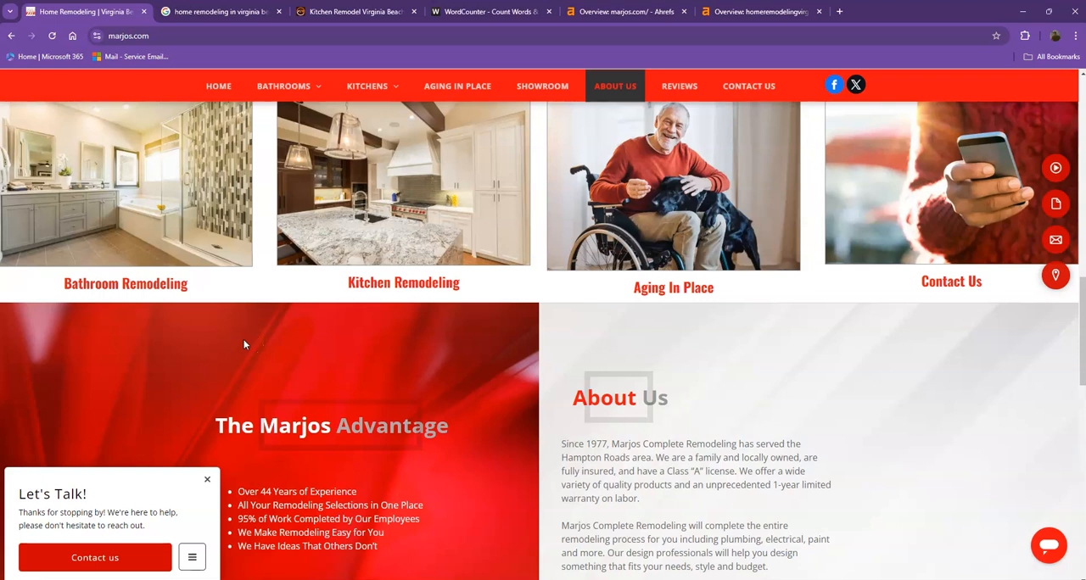
mouse_move(247, 345)
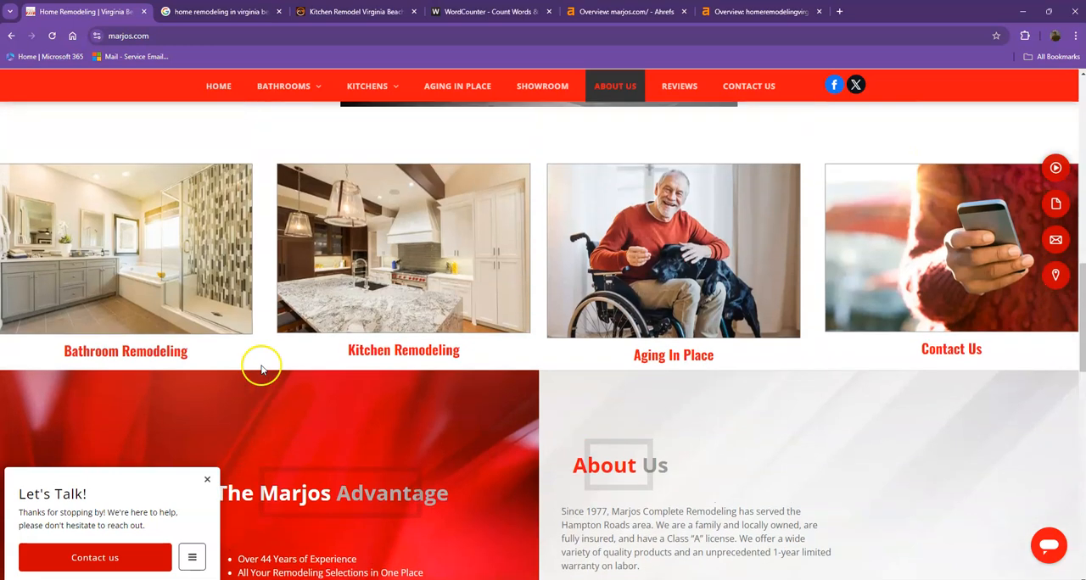
scroll("up", 3)
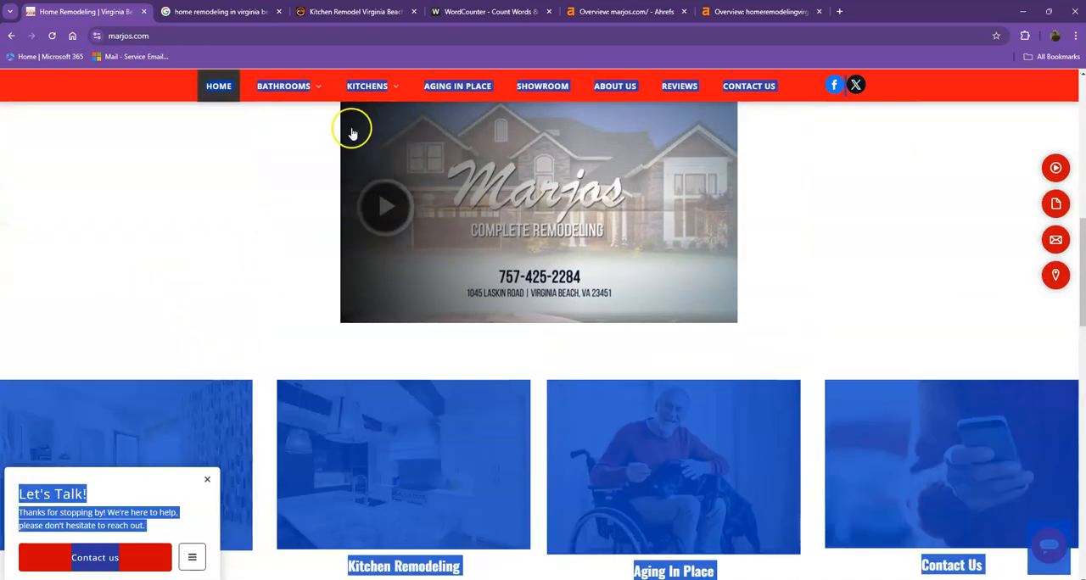
left_click(490, 11)
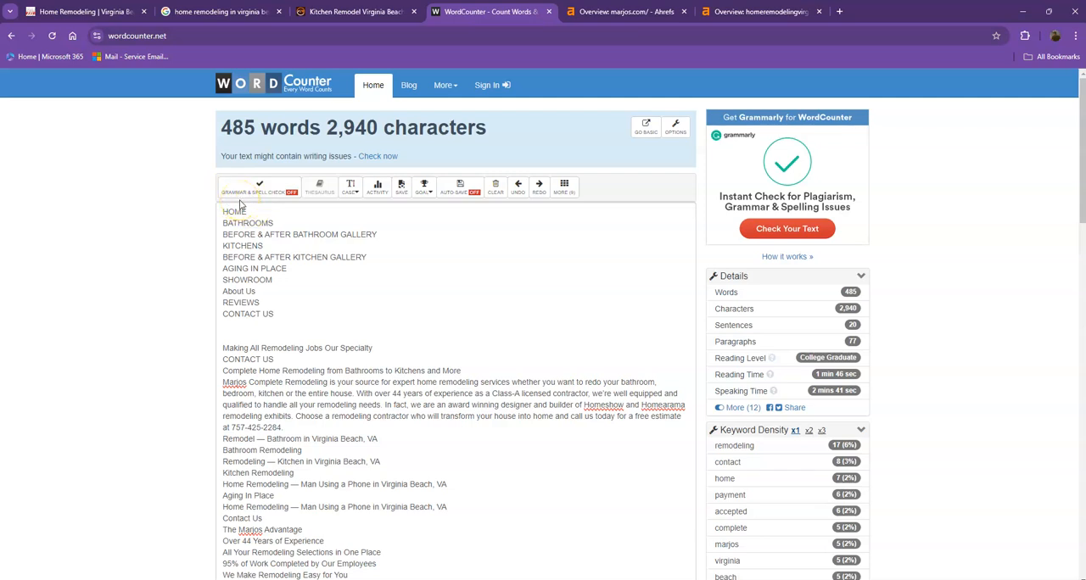
Scroll the pasted homepage text down to the About Us paragraphs.
scroll("down", 3)
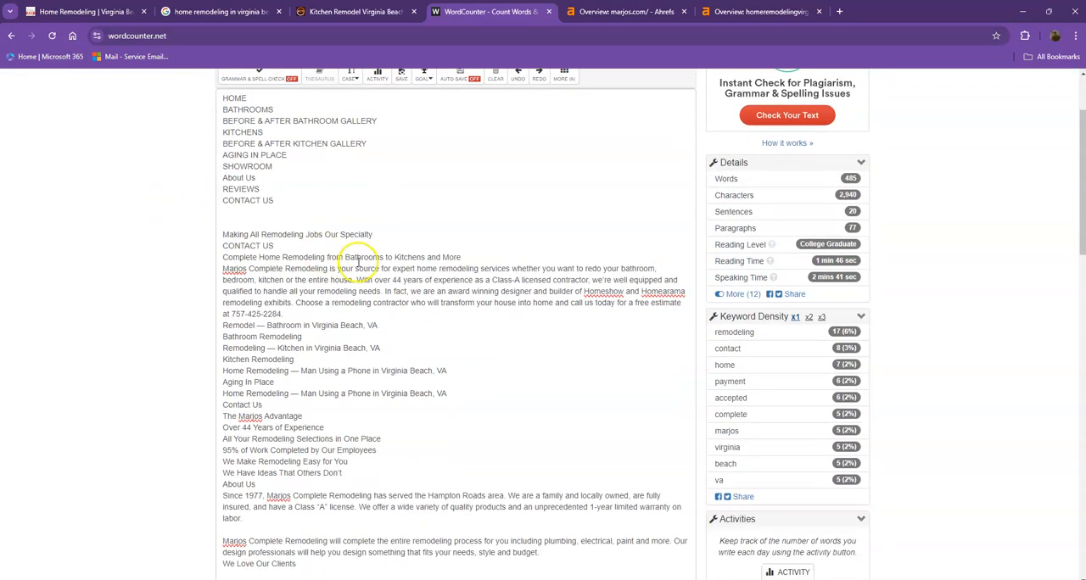
mouse_move(767, 351)
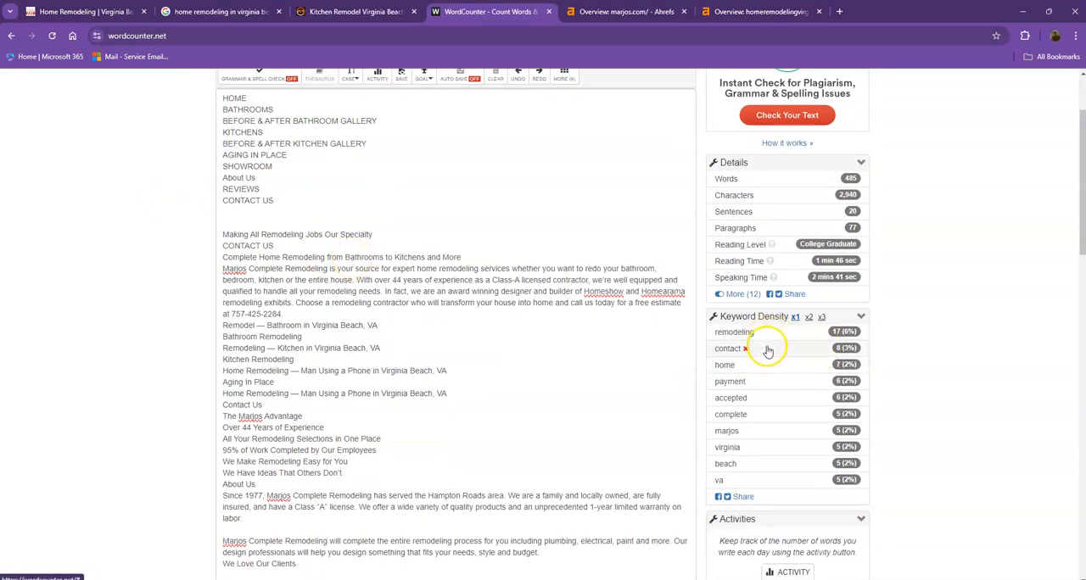
mouse_move(735, 332)
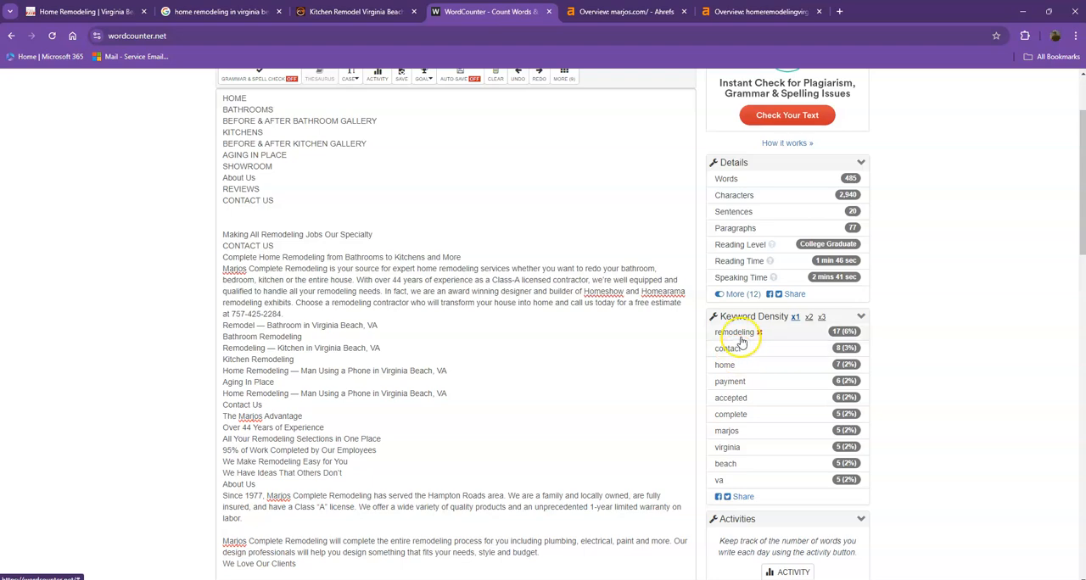
Return to the top of marjos.com, then view the 'home remodeling in virginia beach va' results.
left_click(80, 11)
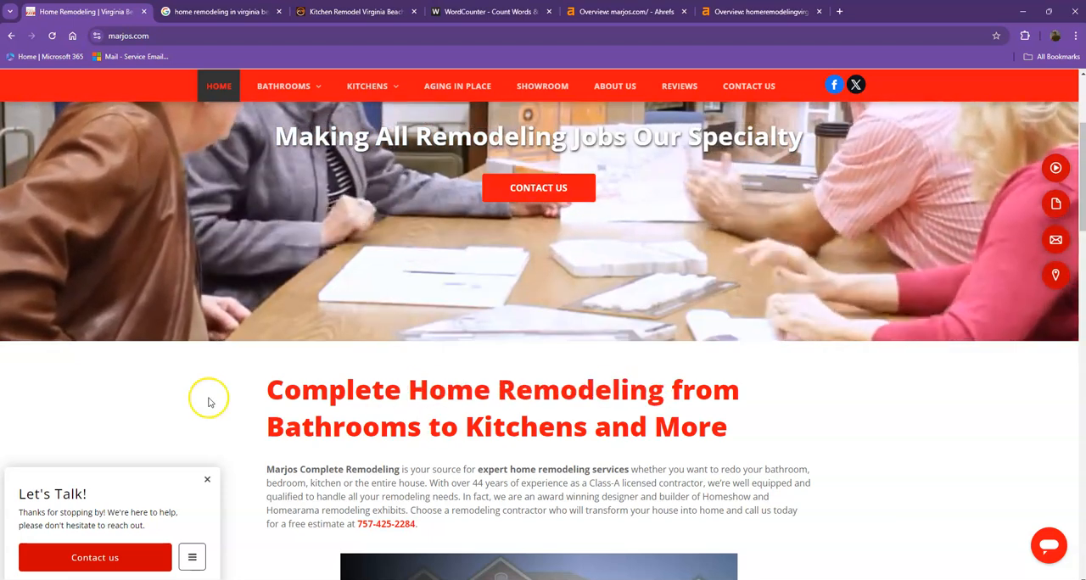
scroll("up", 3)
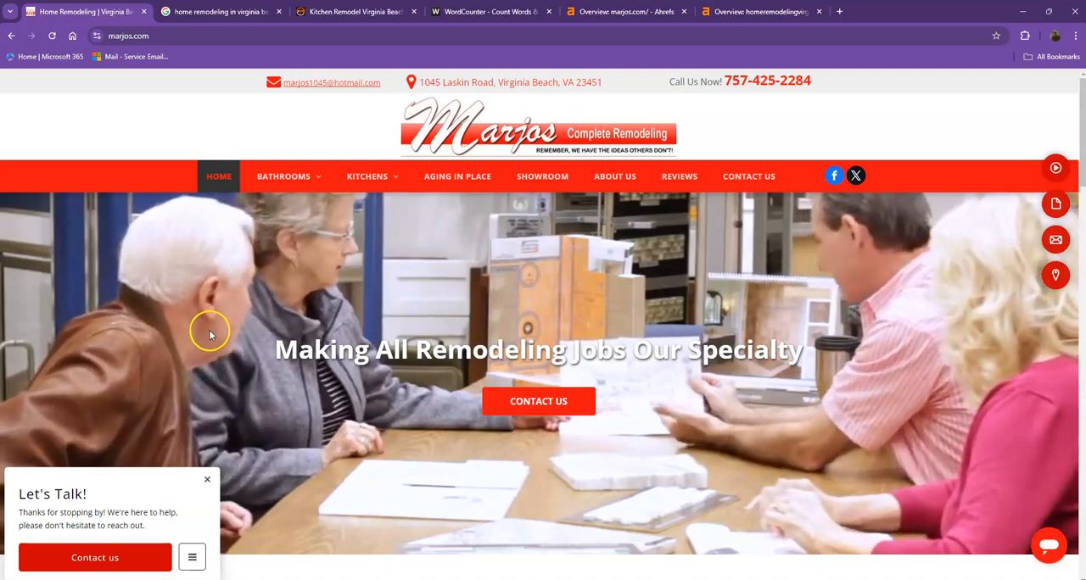
left_click(221, 11)
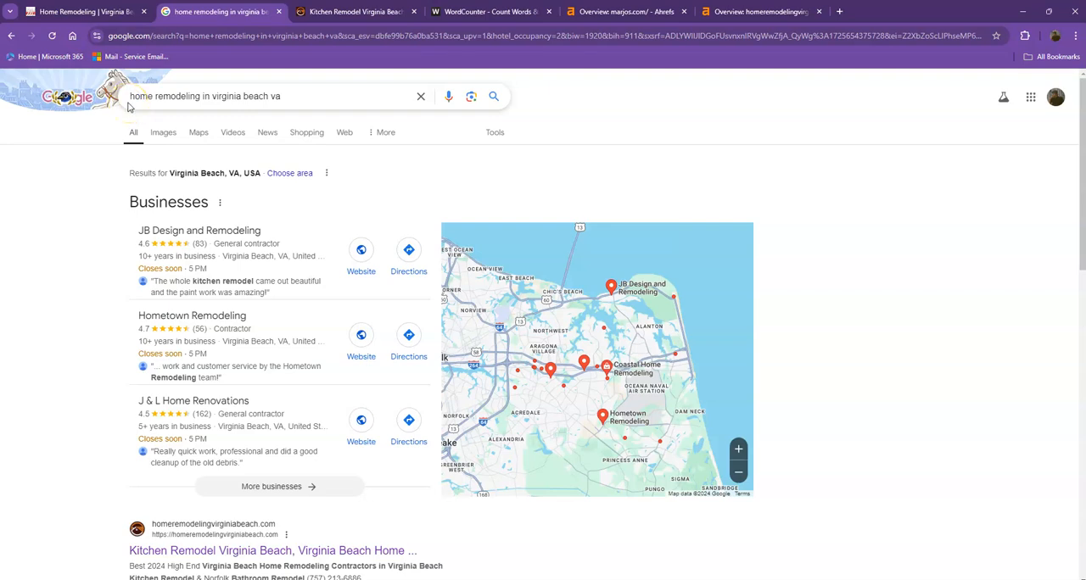
Scroll past the local pack to the Marjos and HomeTown Remodeling organic listings.
left_click(269, 96)
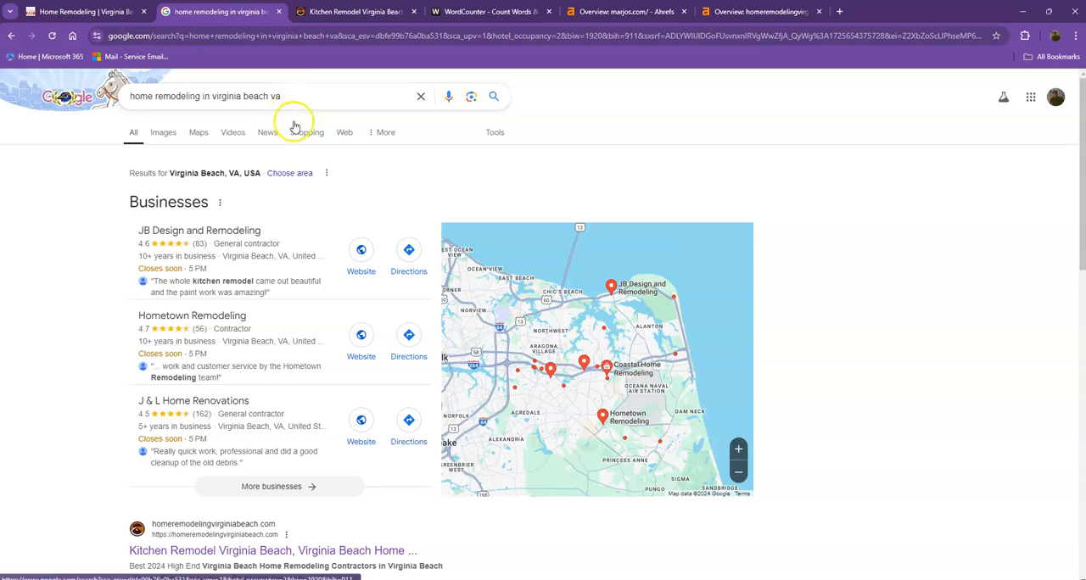
mouse_move(272, 254)
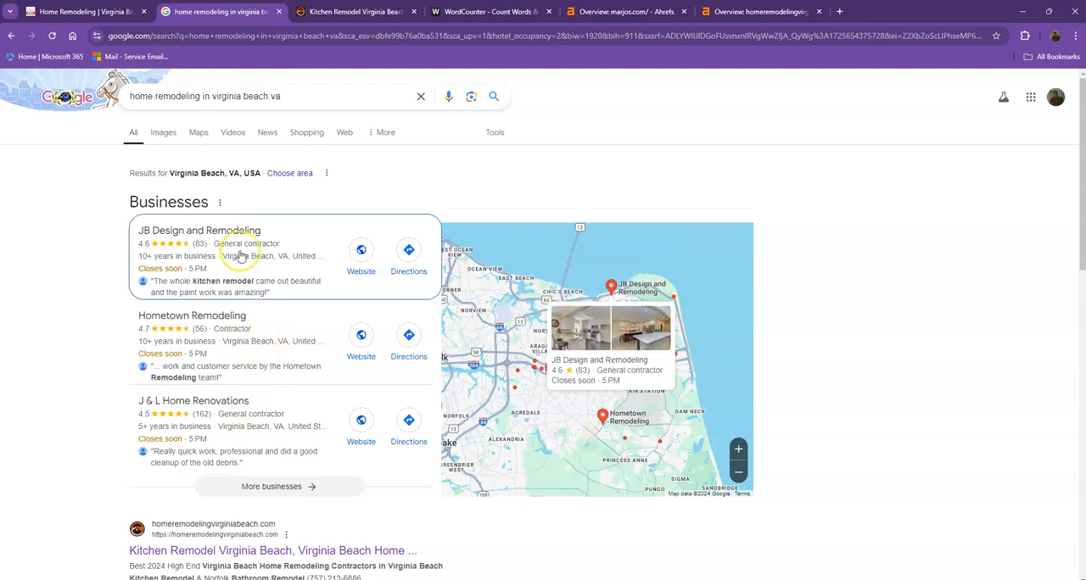
mouse_move(238, 371)
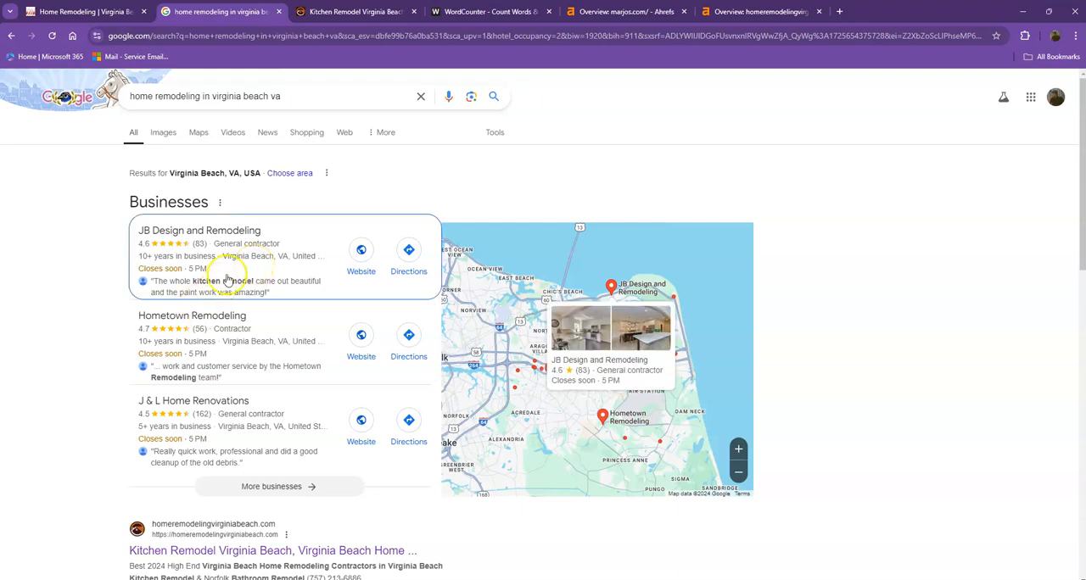
scroll("down", 3)
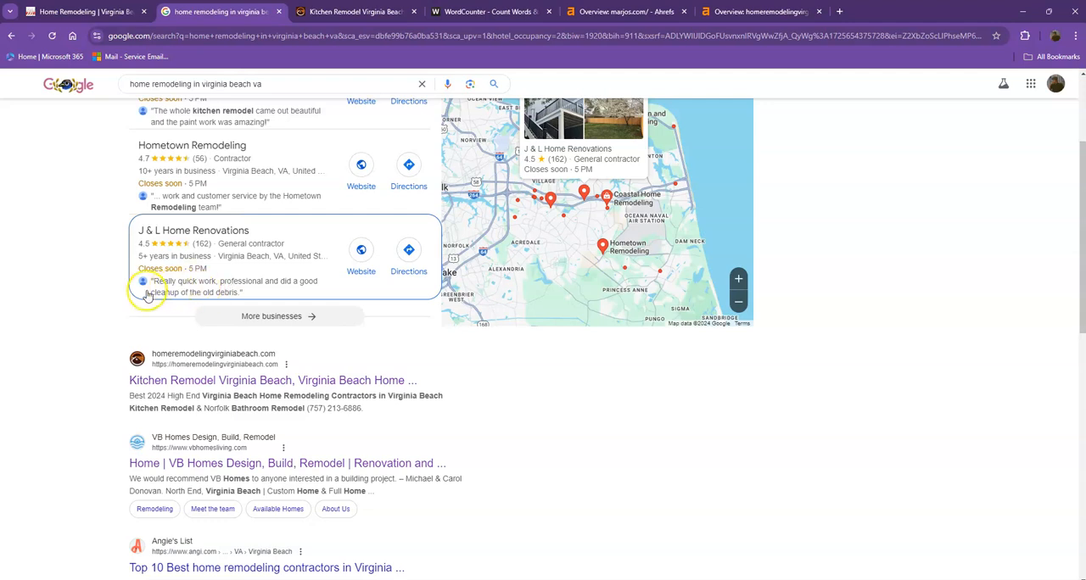
scroll("down", 3)
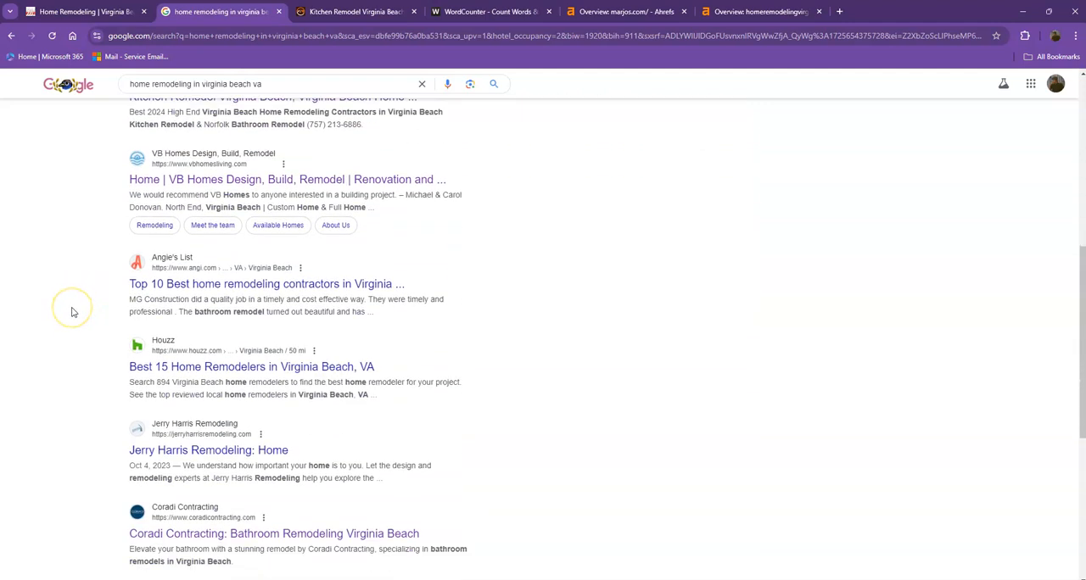
scroll("down", 3)
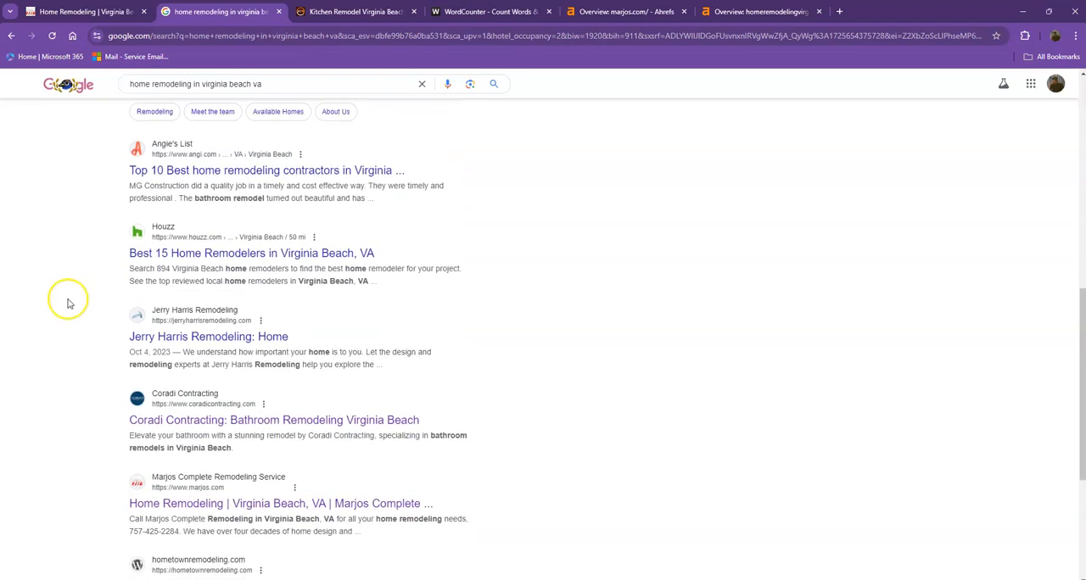
scroll("down", 3)
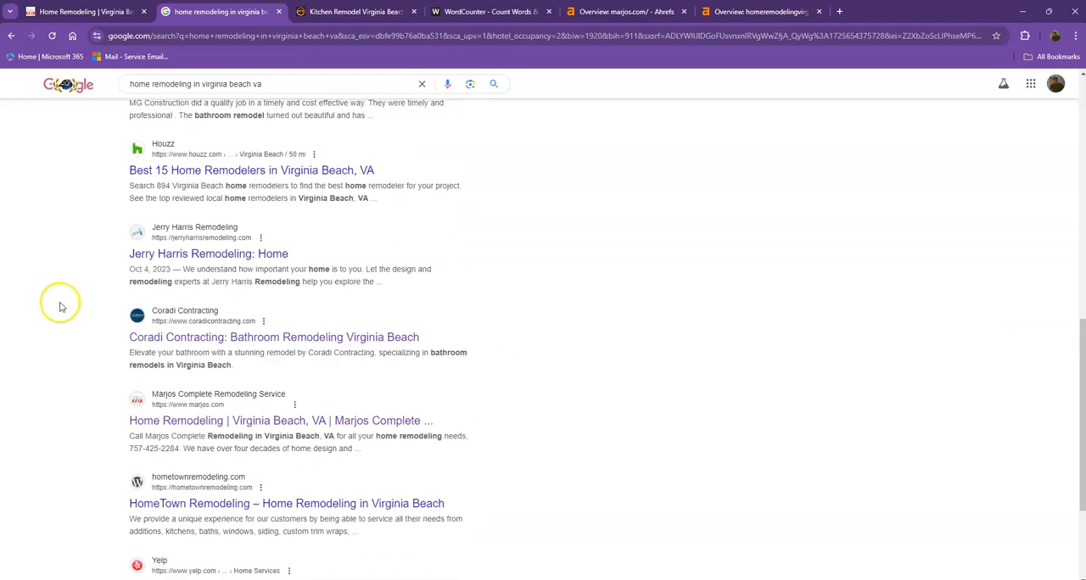
scroll("down", 3)
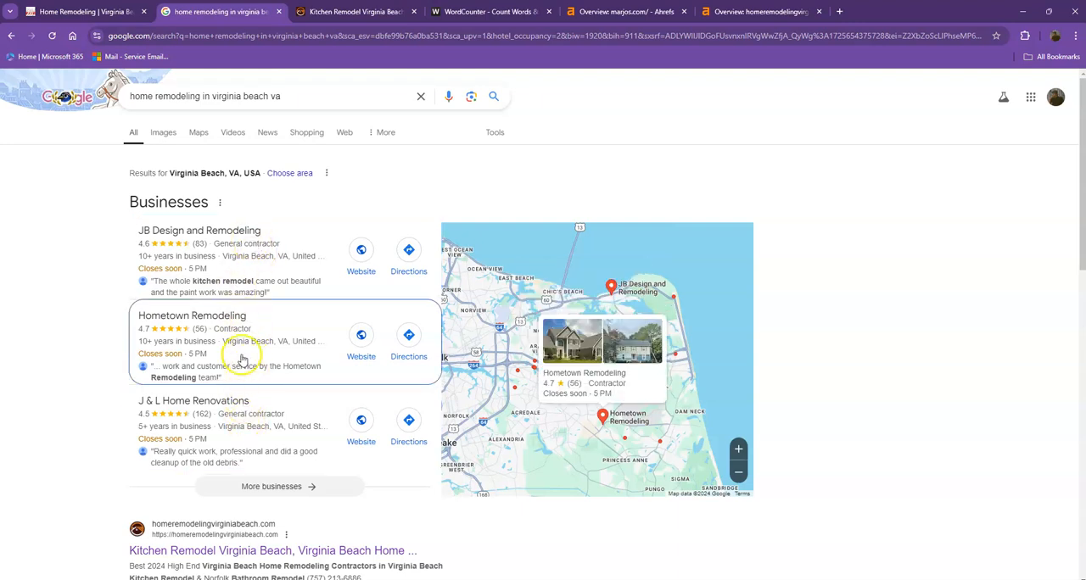
scroll("down", 3)
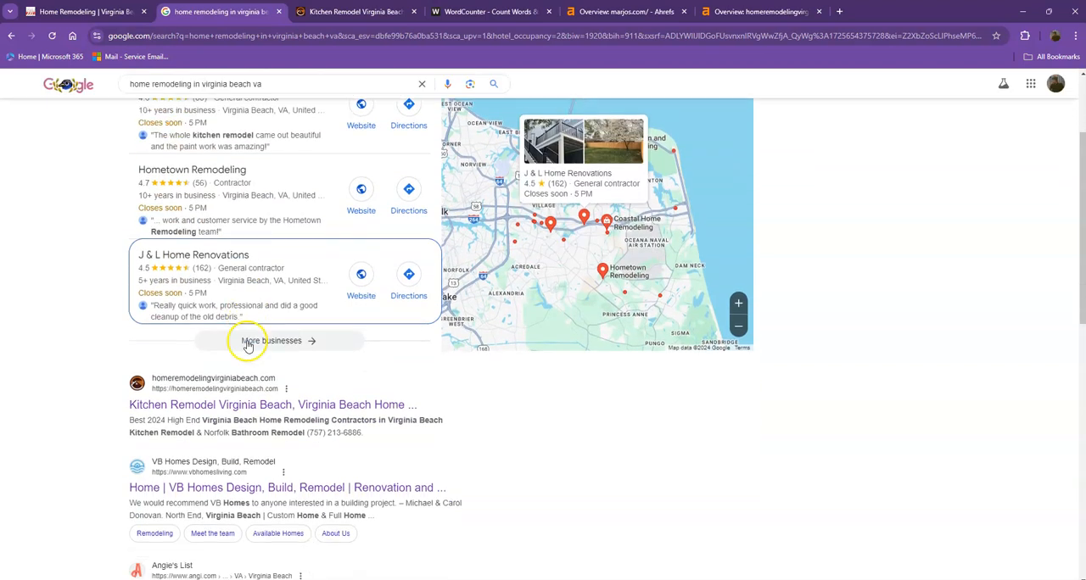
scroll("down", 3)
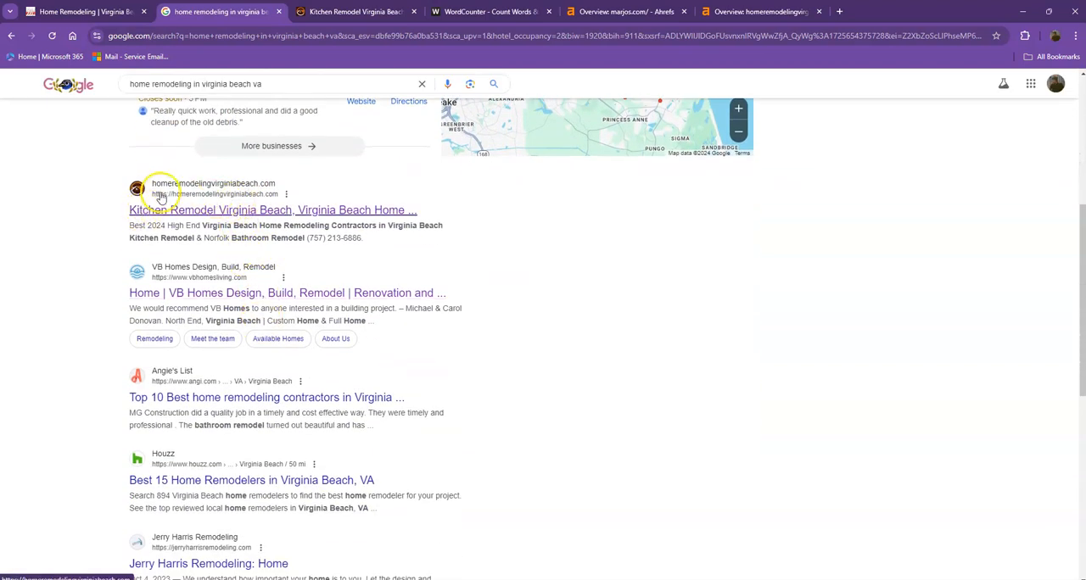
scroll("down", 3)
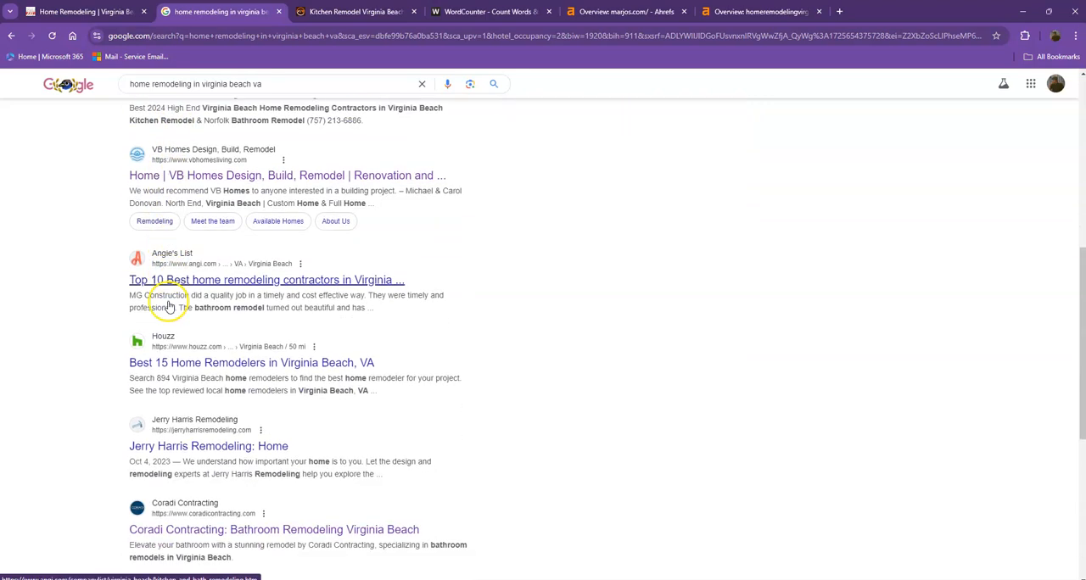
scroll("down", 3)
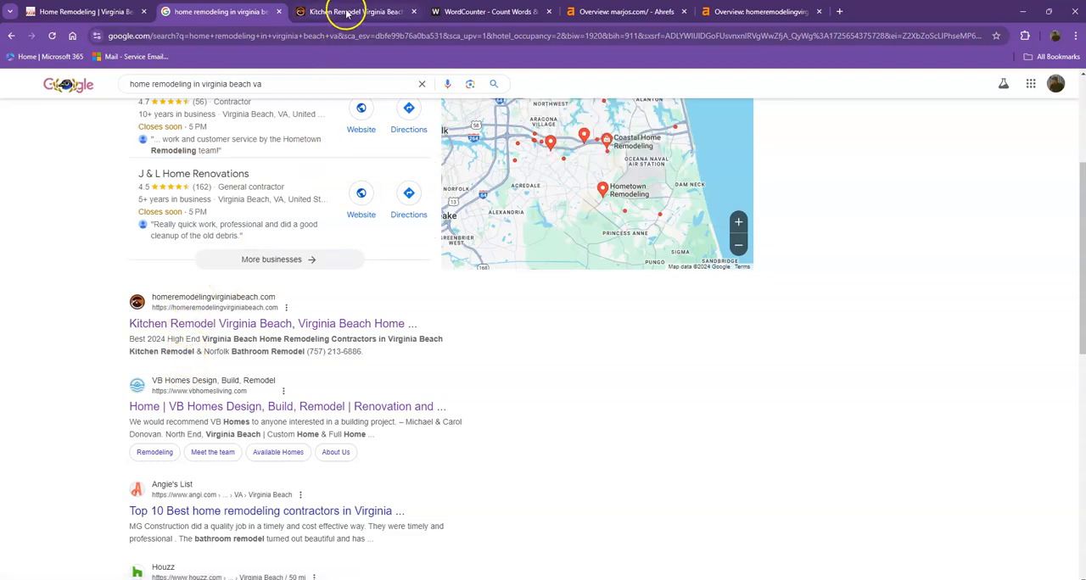
Scroll through the homeremodelingvirginiabeach.com competitor homepage, then move to WordCounter.
left_click(356, 11)
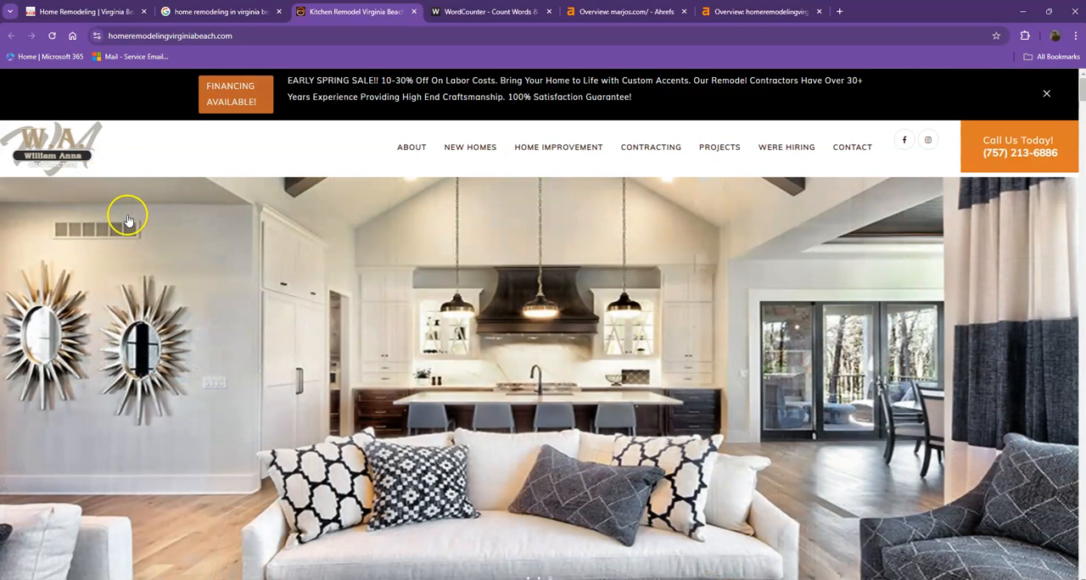
scroll("down", 3)
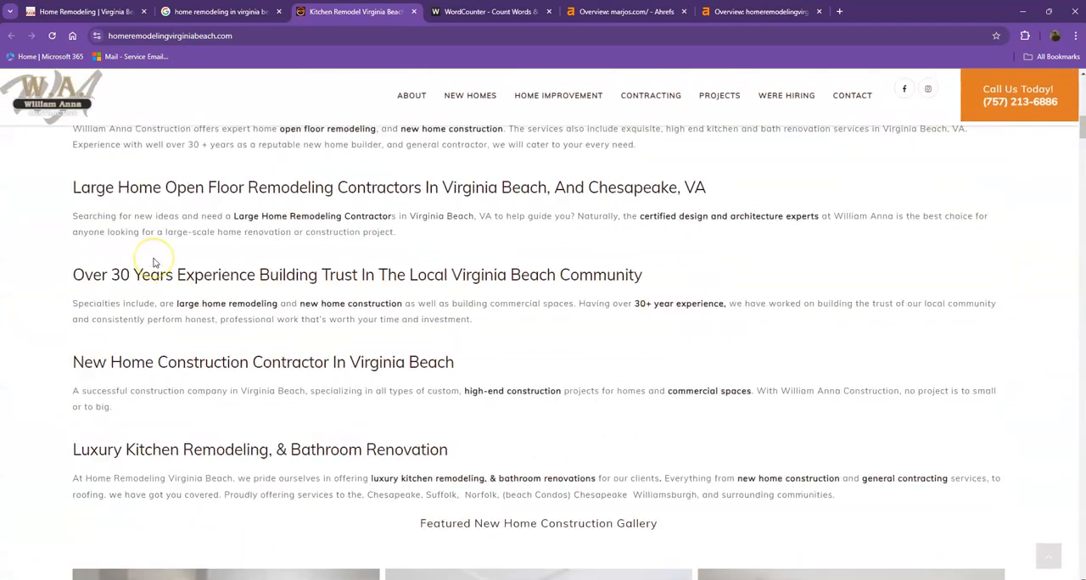
scroll("down", 3)
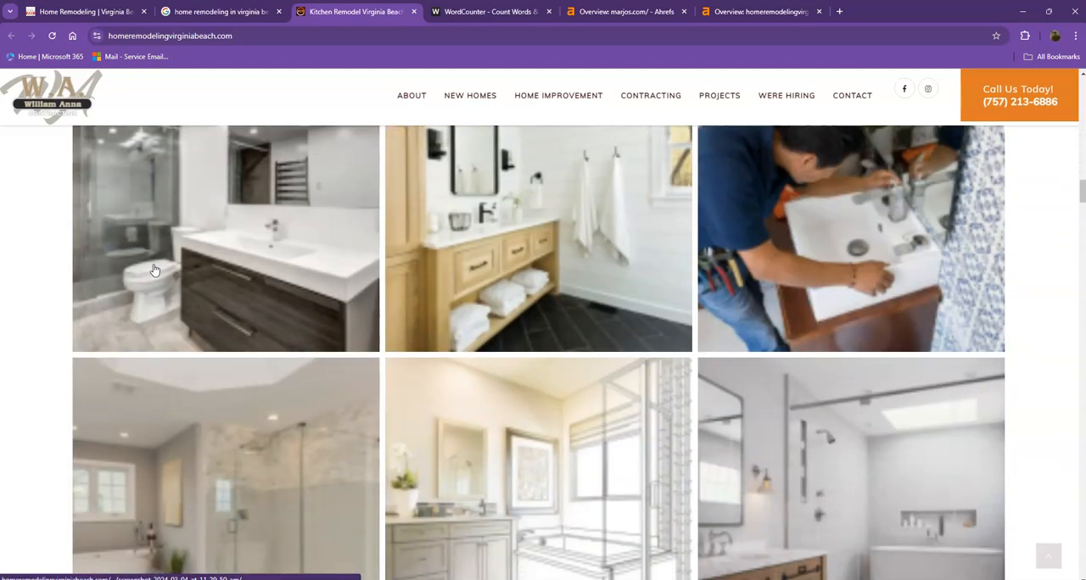
scroll("down", 3)
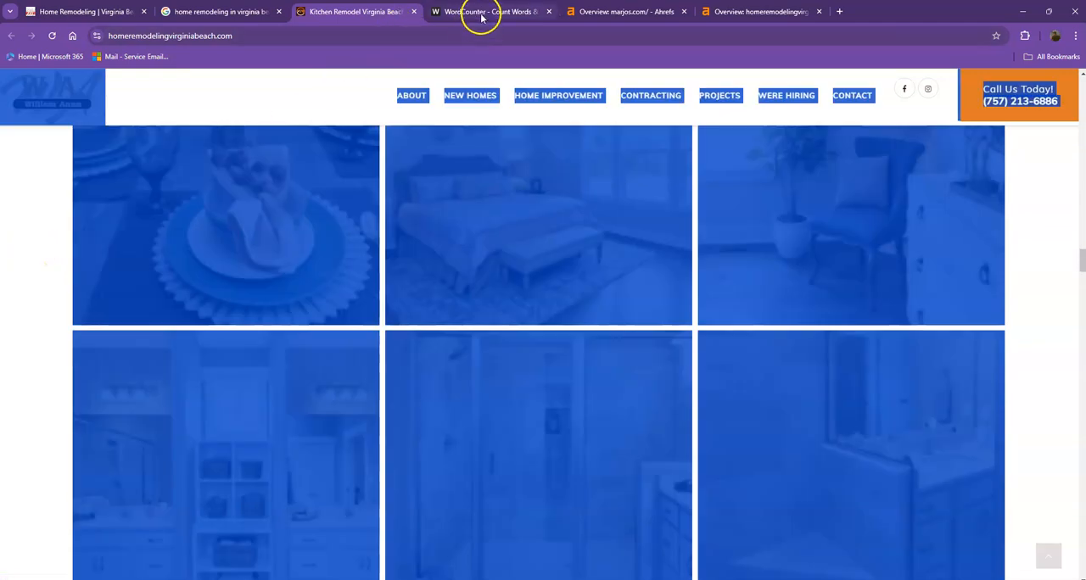
left_click(491, 11)
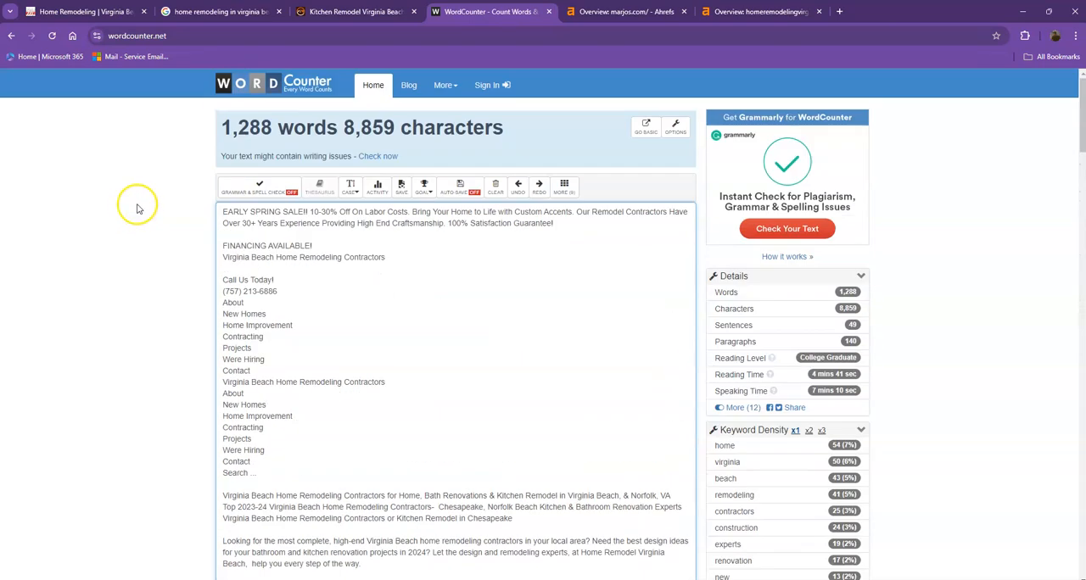
mouse_move(122, 197)
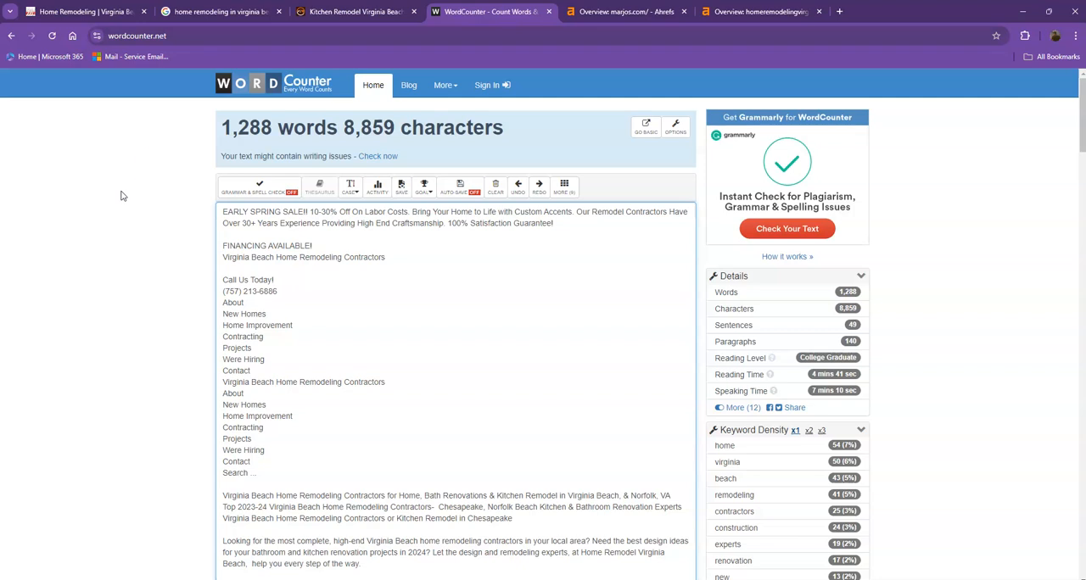
Note the competitor's 1,288-word count and bring up the marjos.com Ahrefs overview.
left_click(626, 11)
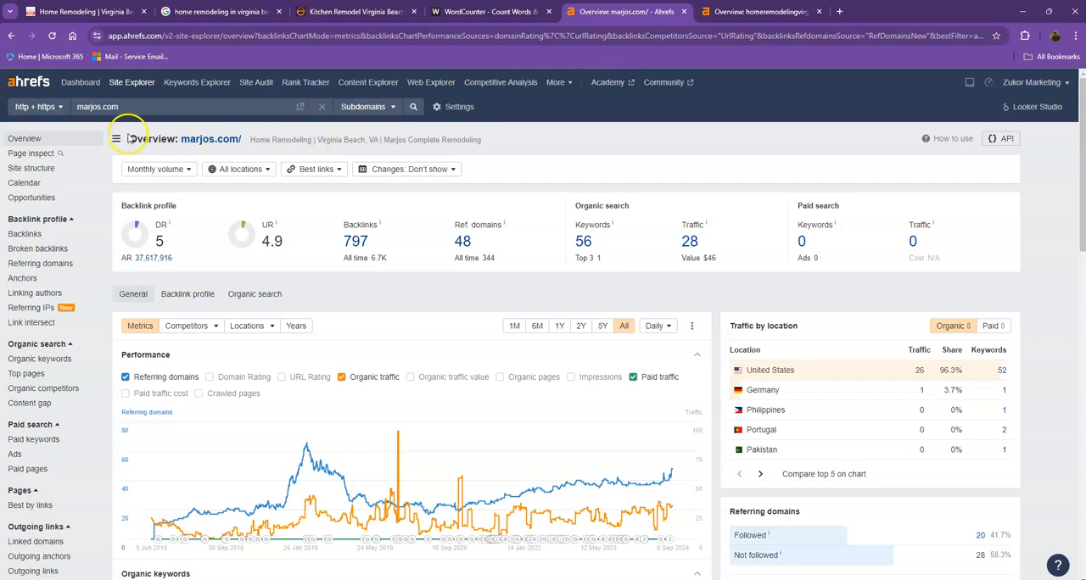
mouse_move(129, 137)
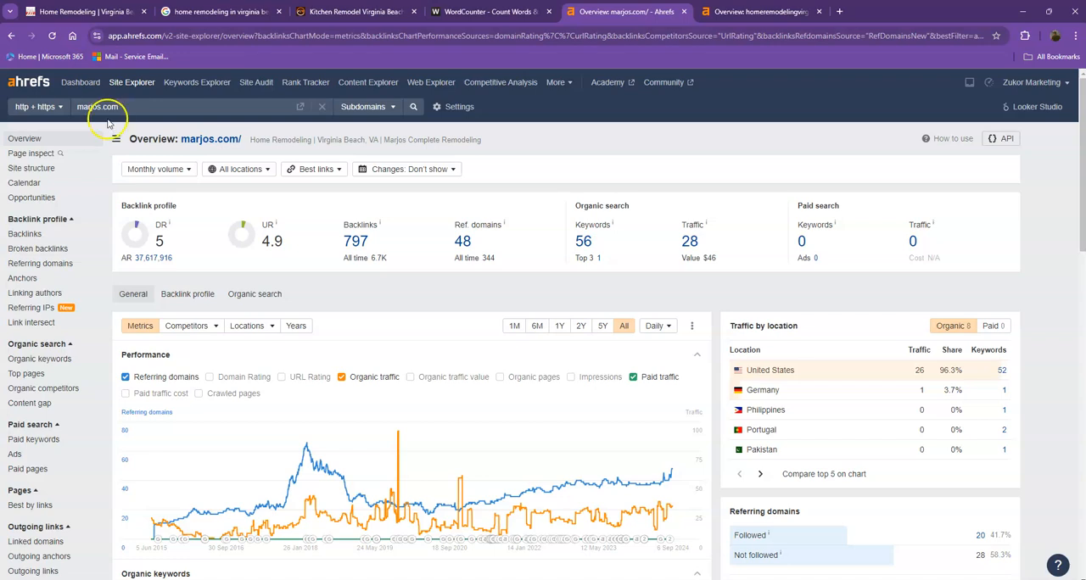
mouse_move(233, 240)
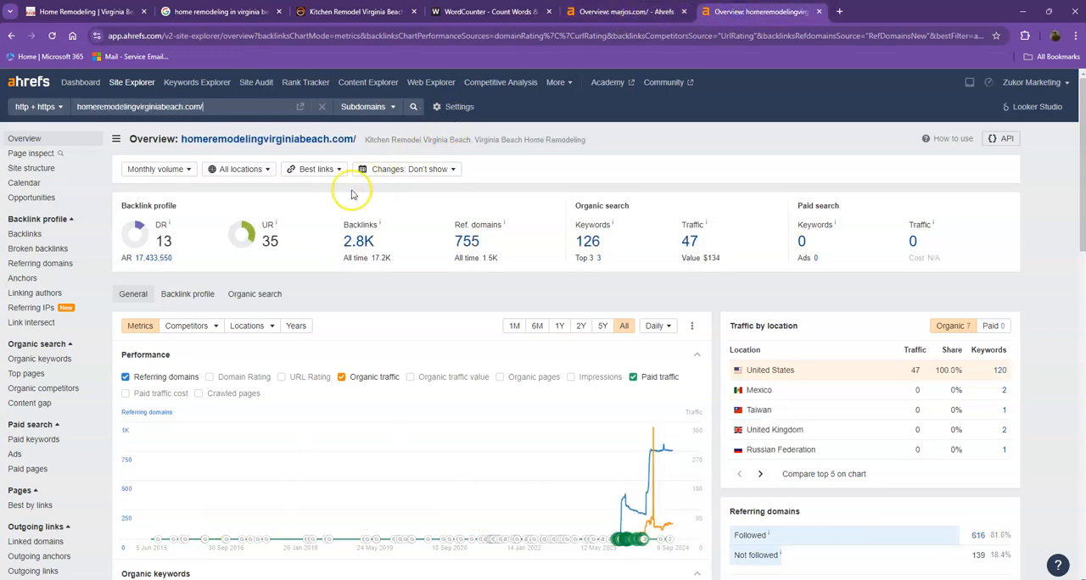
mouse_move(256, 244)
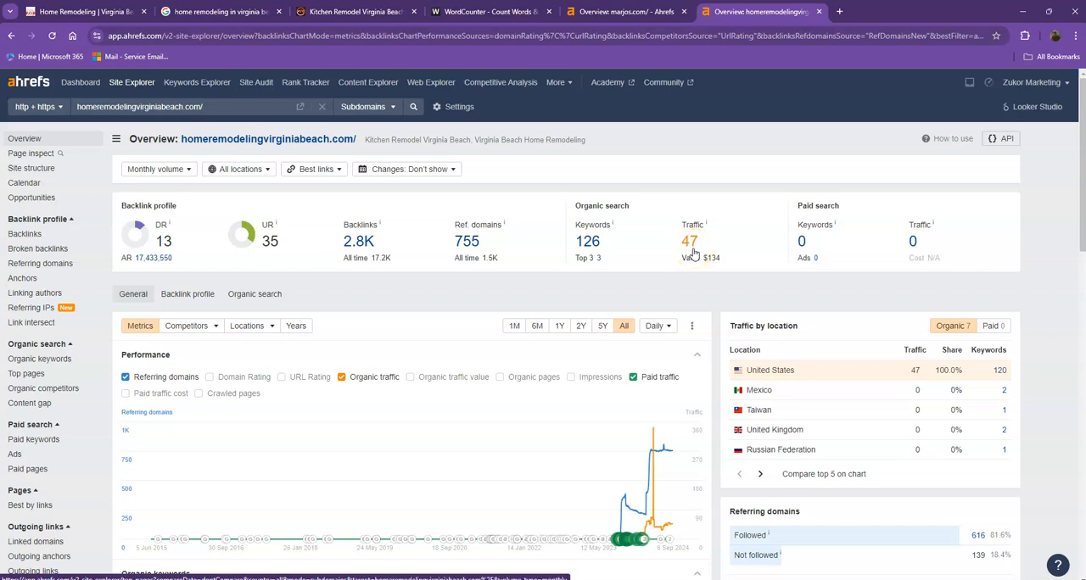
left_click(202, 106)
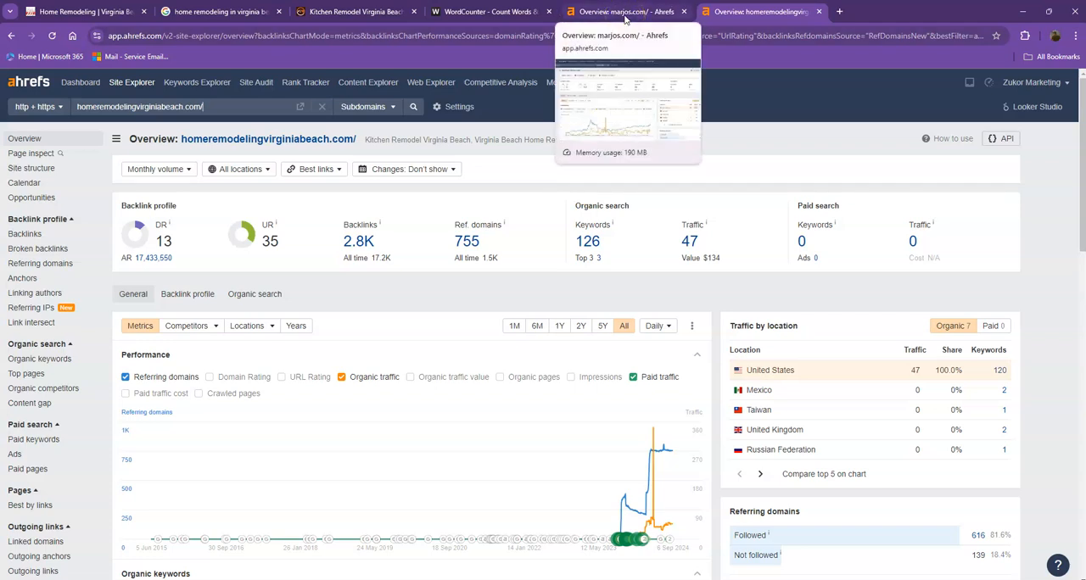
left_click(626, 11)
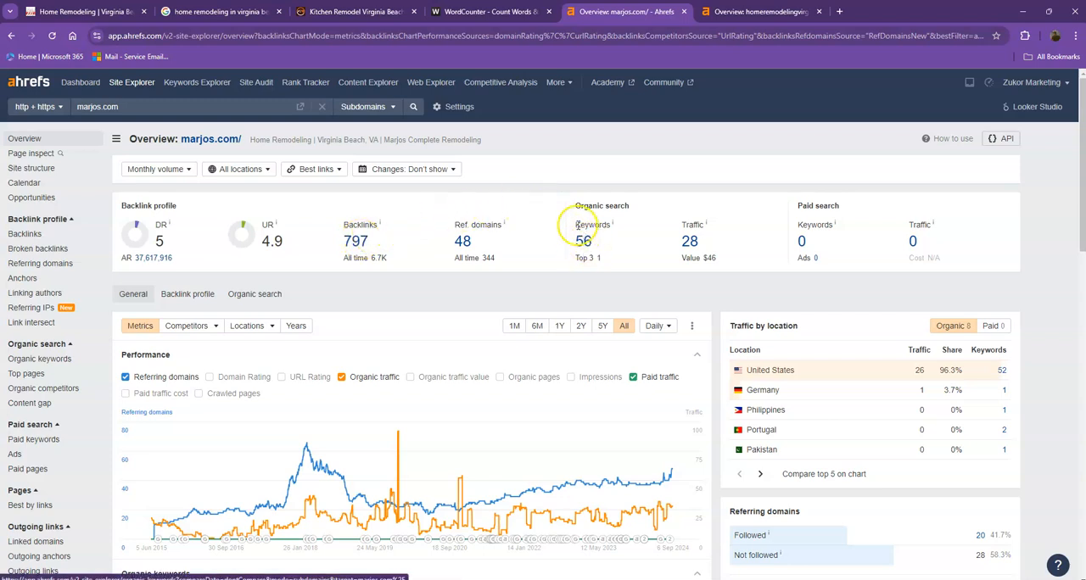
mouse_move(449, 246)
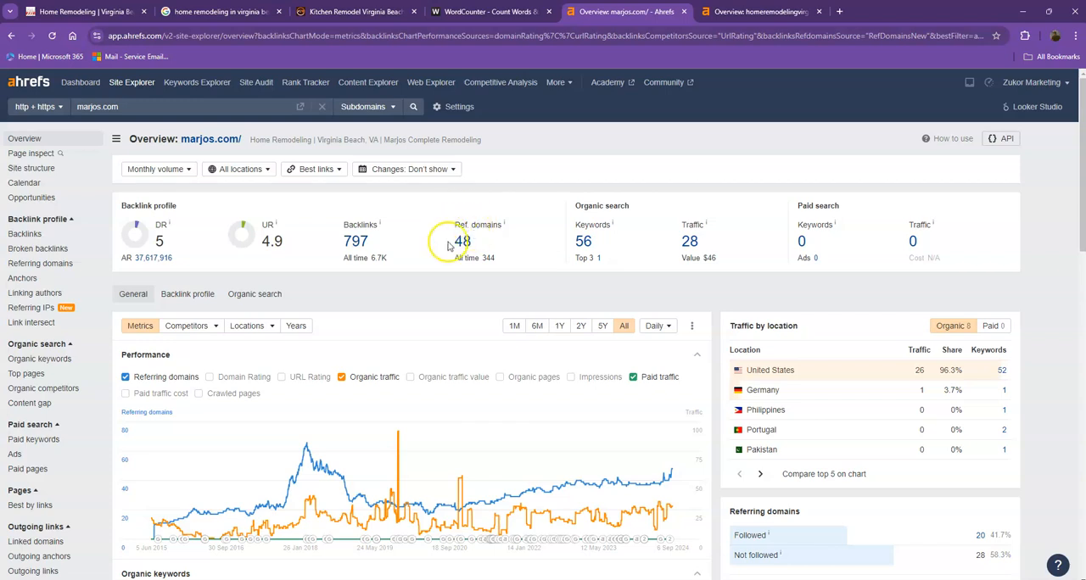
mouse_move(543, 247)
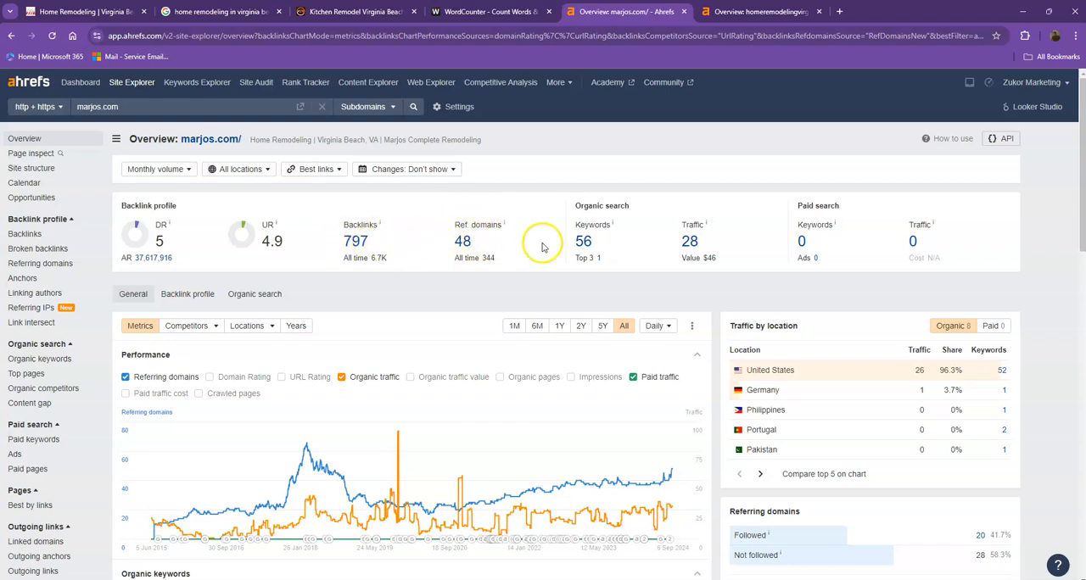
mouse_move(655, 236)
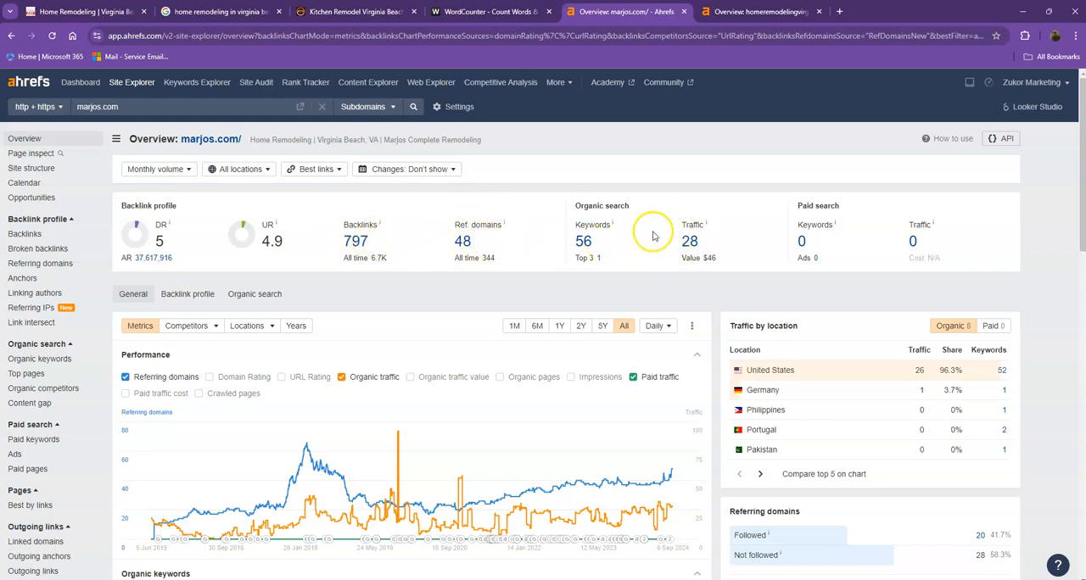
left_click(757, 11)
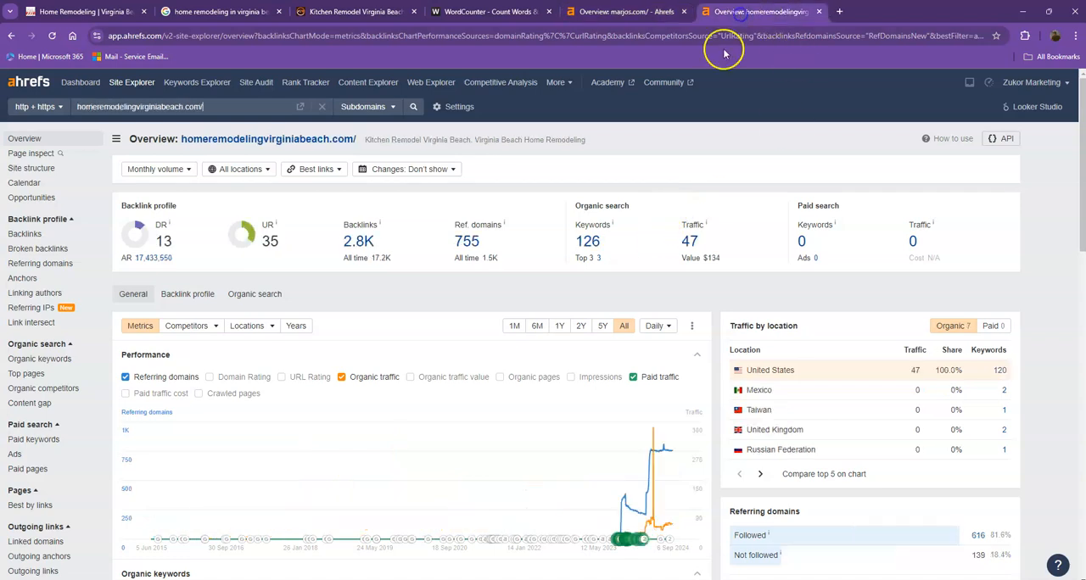
Open the competitor's referring domains report in a new tab and scroll its DR 92–55 domains.
right_click(467, 241)
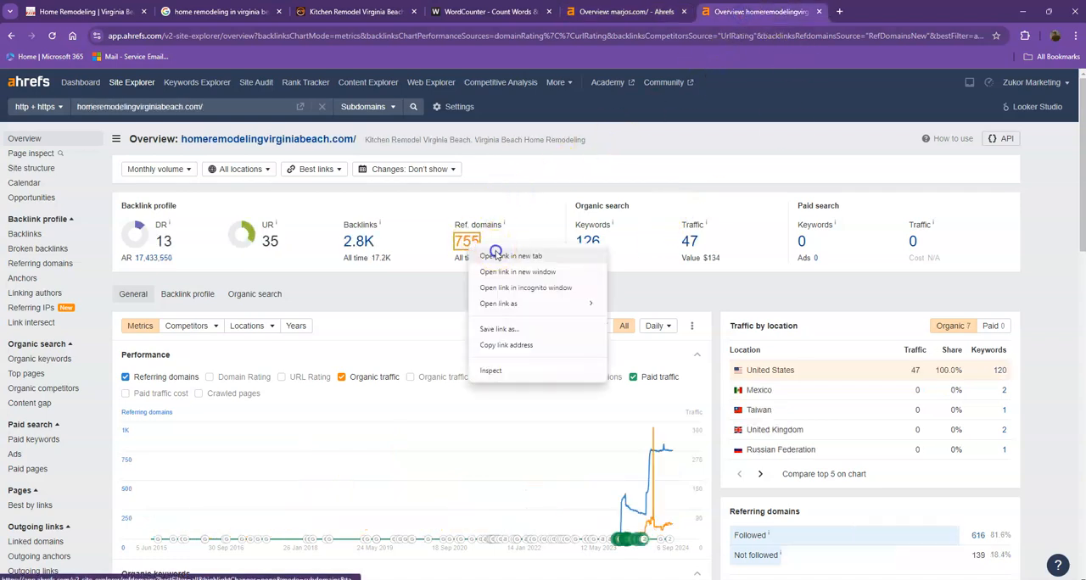
left_click(509, 255)
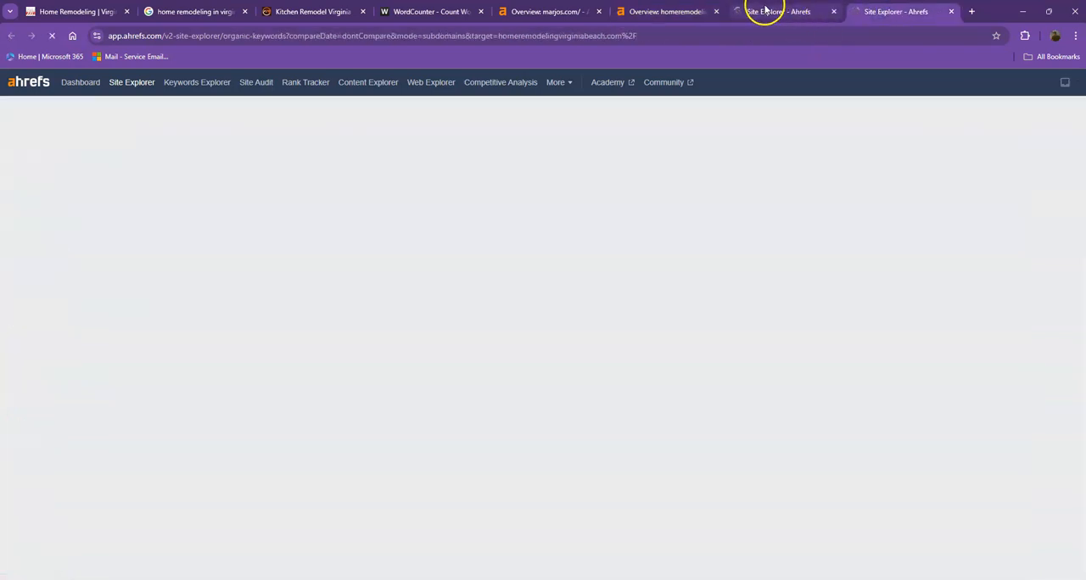
left_click(778, 11)
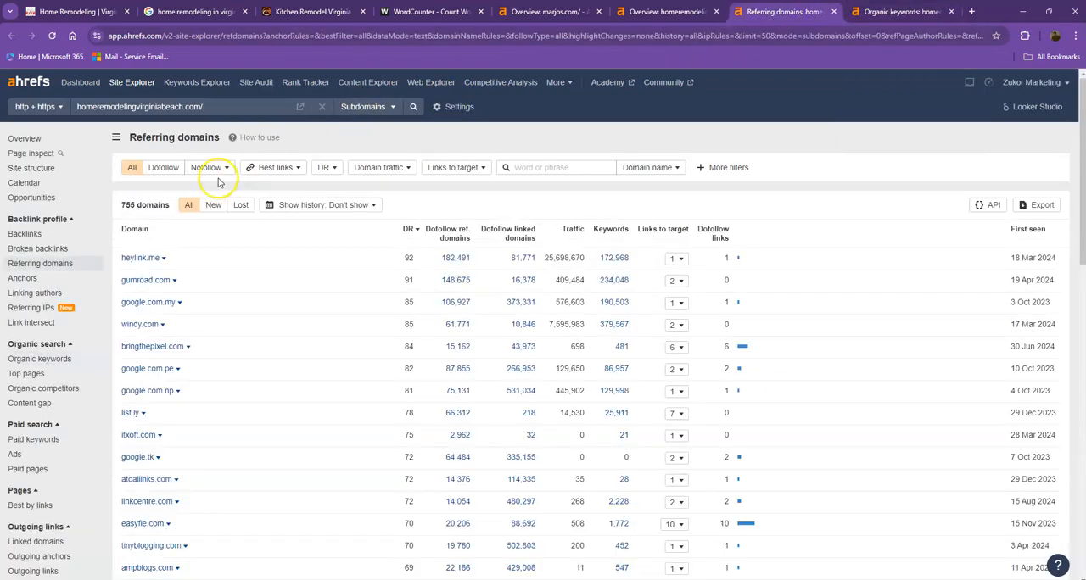
scroll("down", 3)
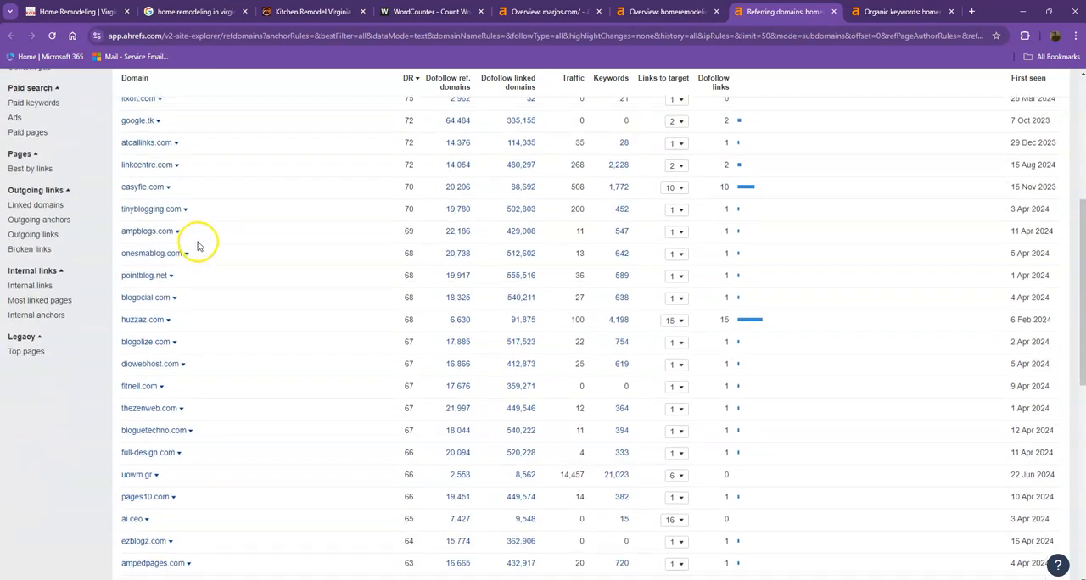
scroll("down", 3)
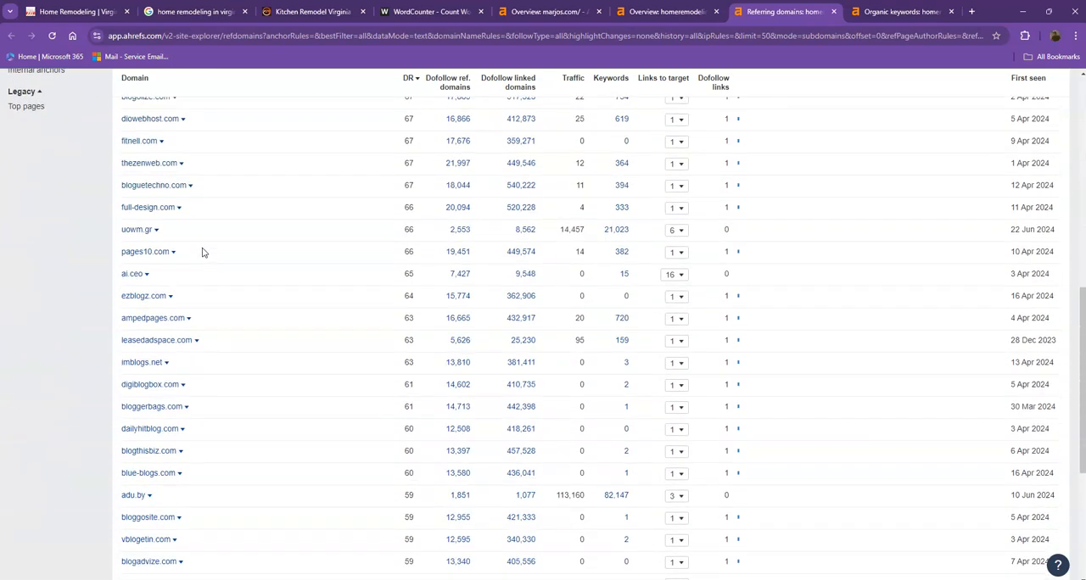
scroll("down", 3)
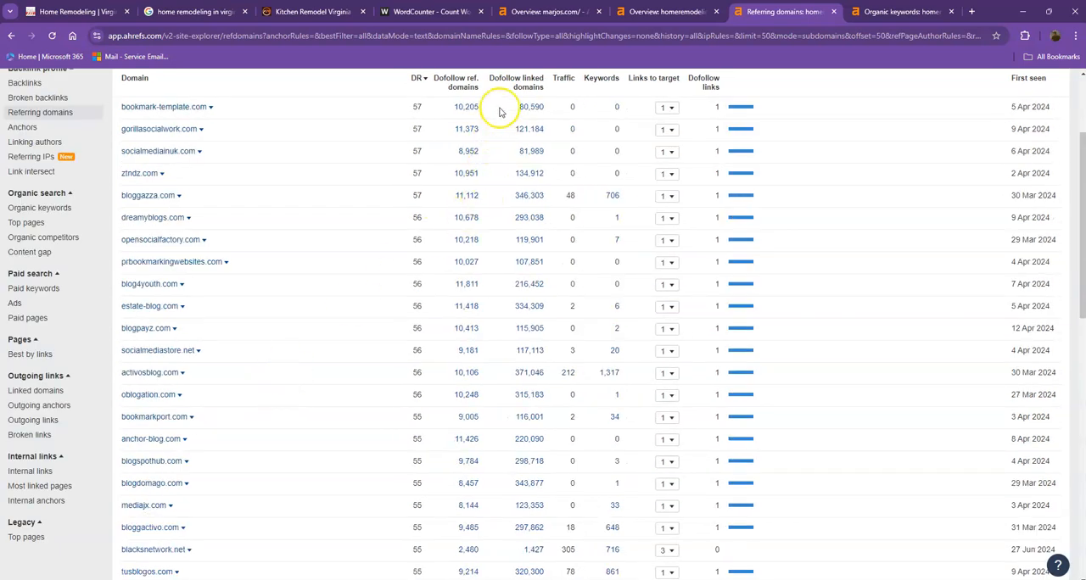
scroll("down", 3)
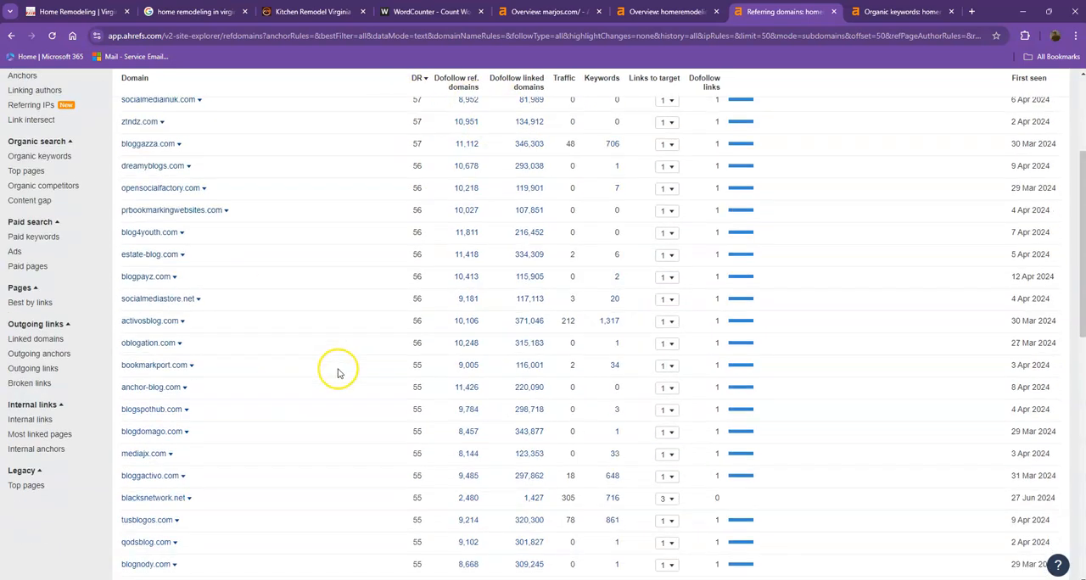
Review the competitor's organic keywords report, scrolling and loading the next page.
left_click(899, 11)
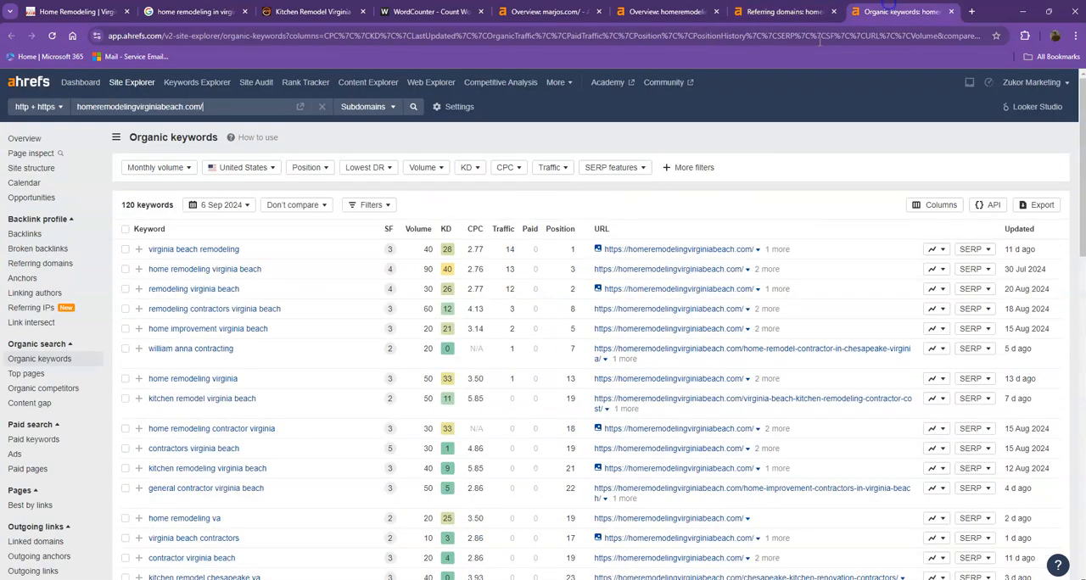
scroll("down", 3)
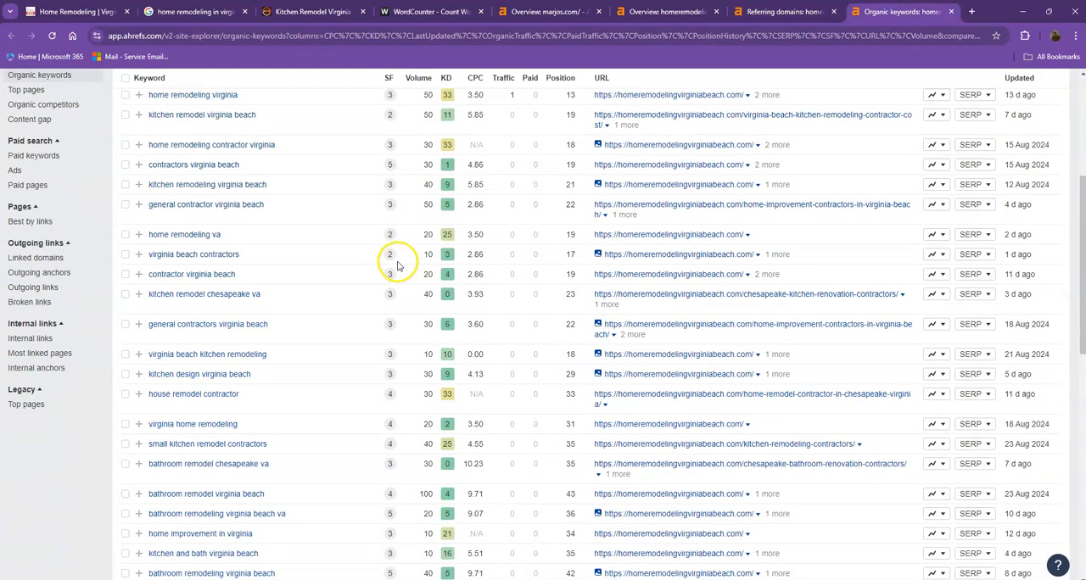
scroll("down", 3)
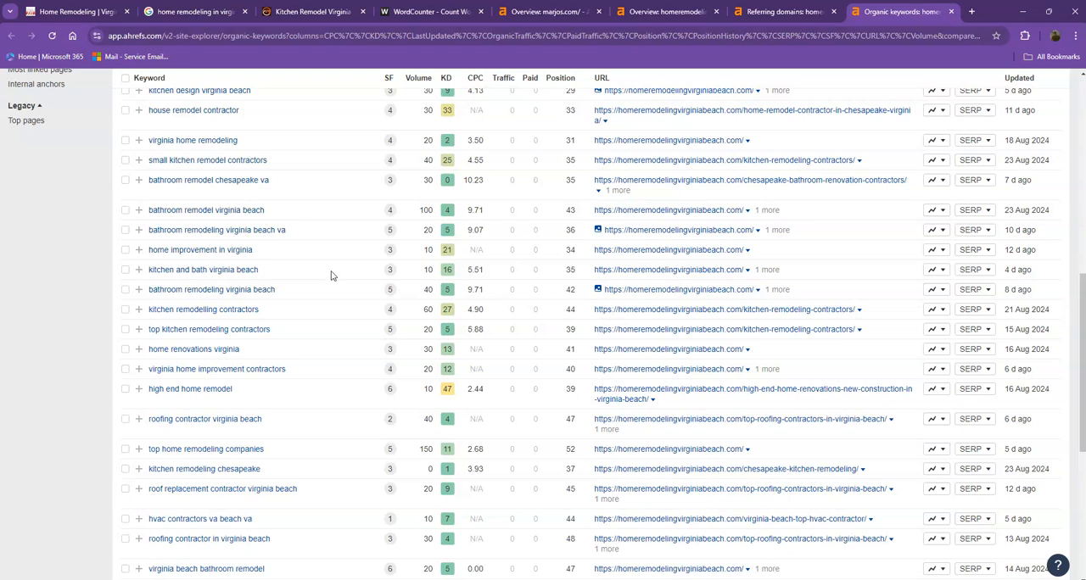
scroll("down", 3)
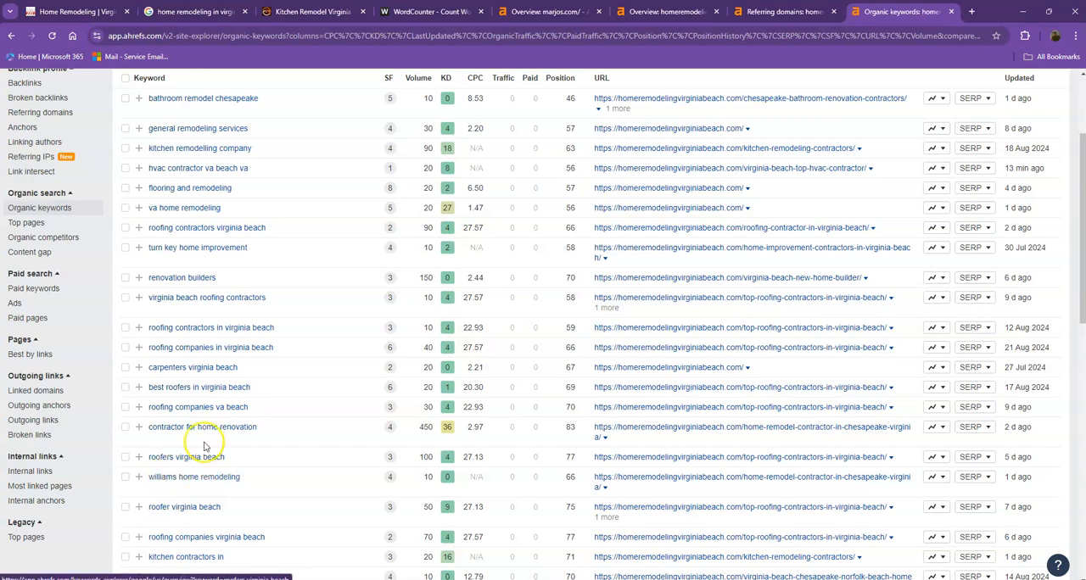
mouse_move(430, 96)
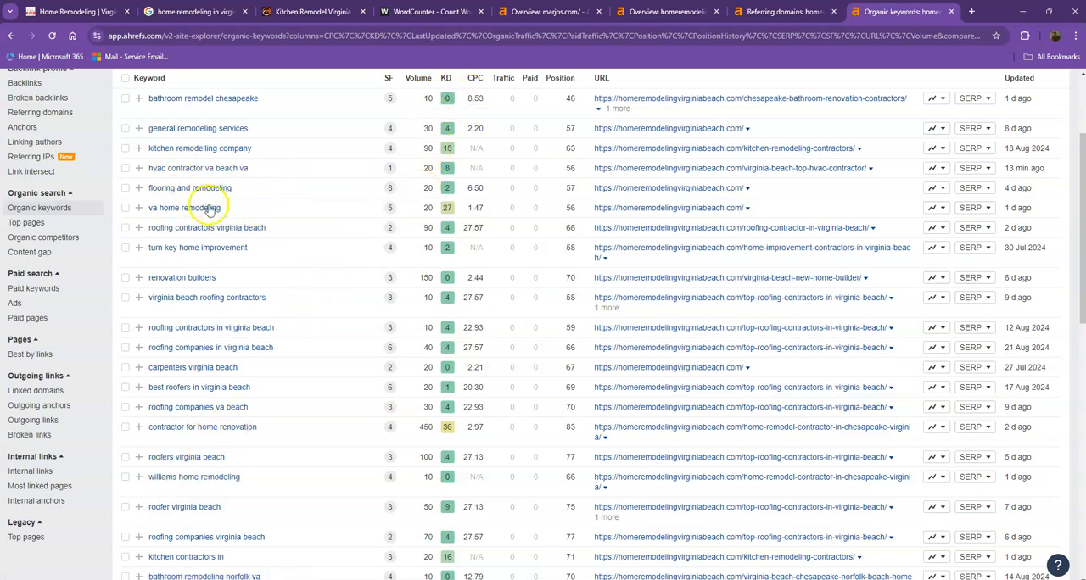
scroll("down", 3)
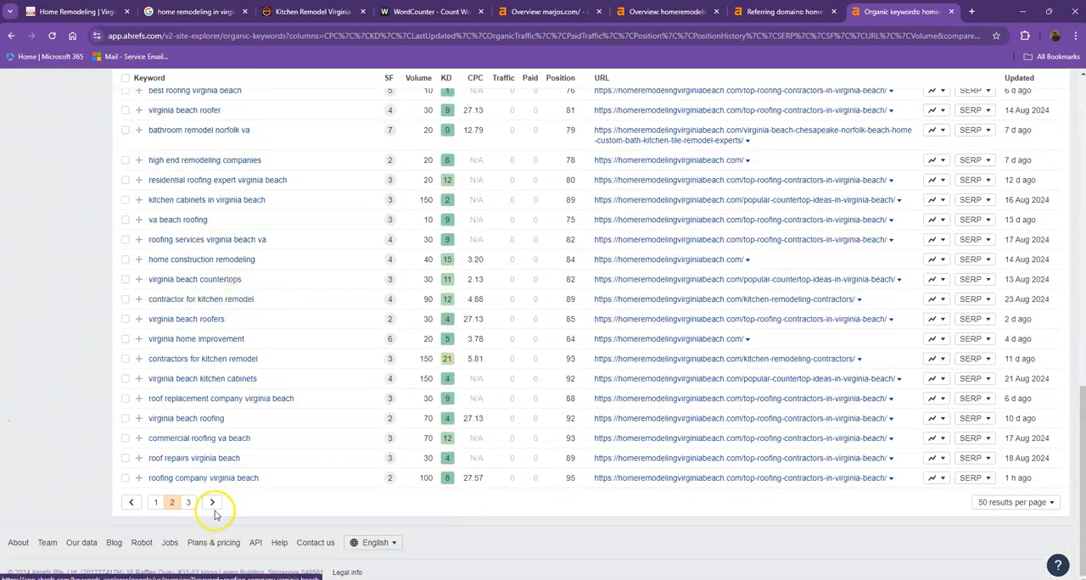
left_click(189, 503)
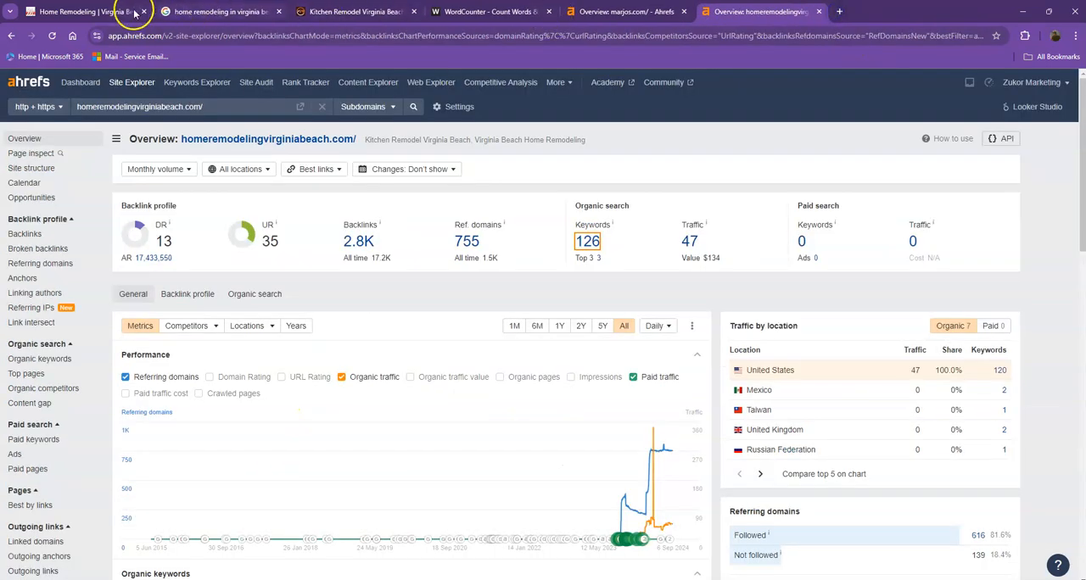
Inspect the Kitchen Remodeling image options on marjos.com, scroll, and select all page text.
left_click(76, 11)
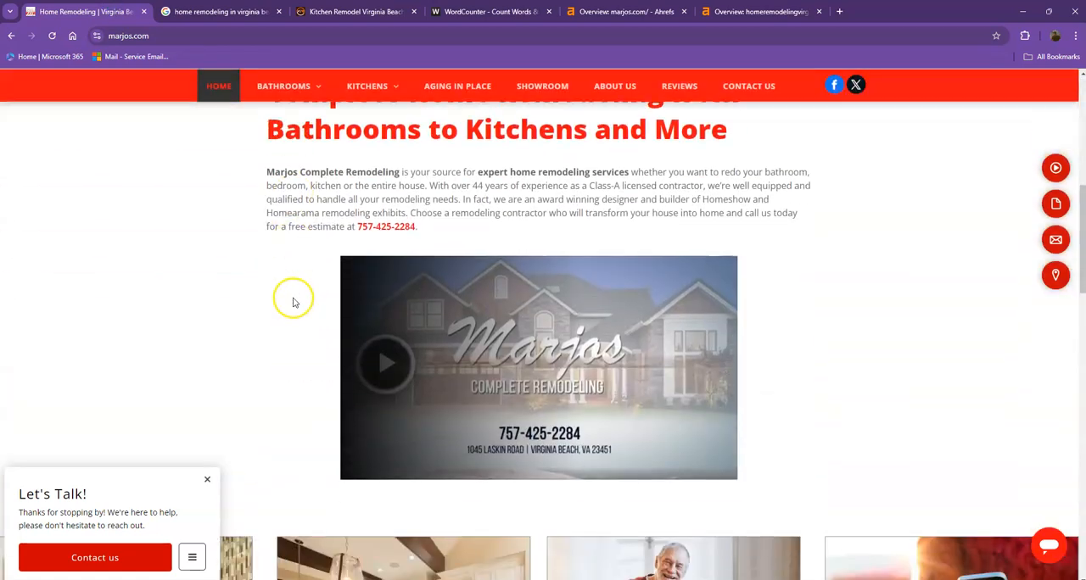
right_click(381, 267)
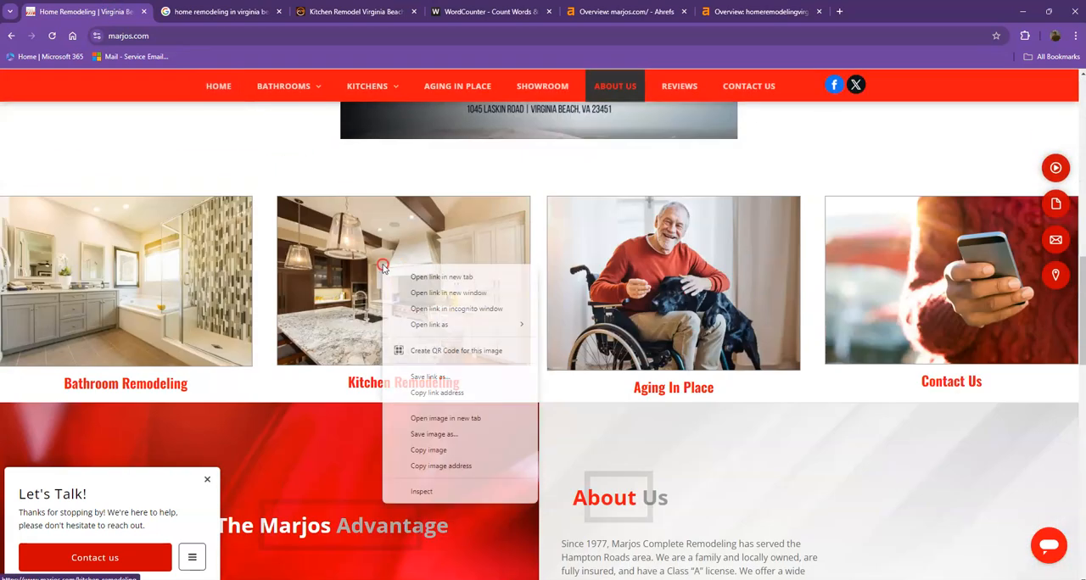
left_click(444, 435)
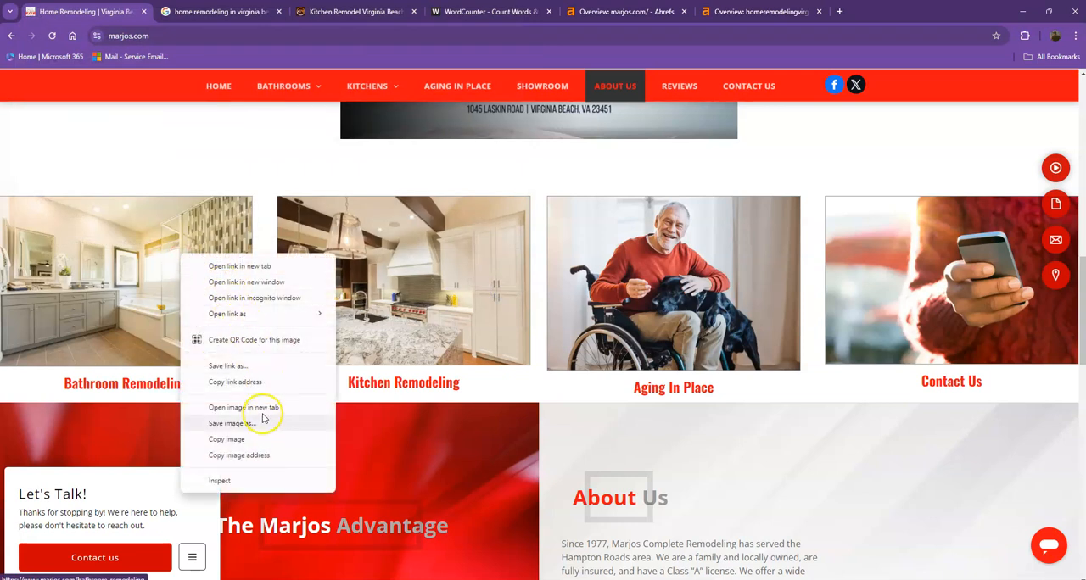
left_click(230, 423)
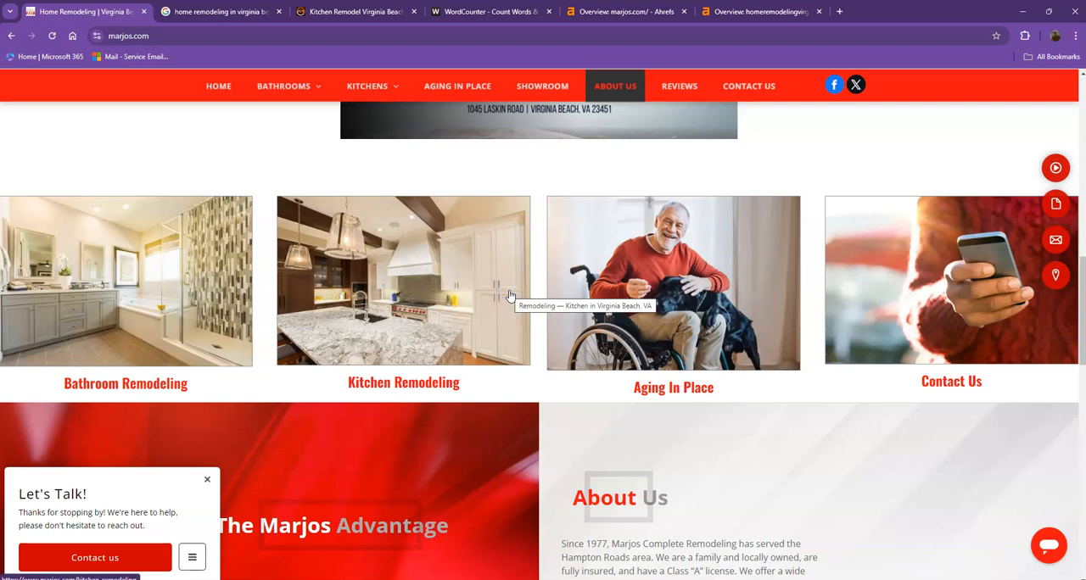
left_click(505, 284)
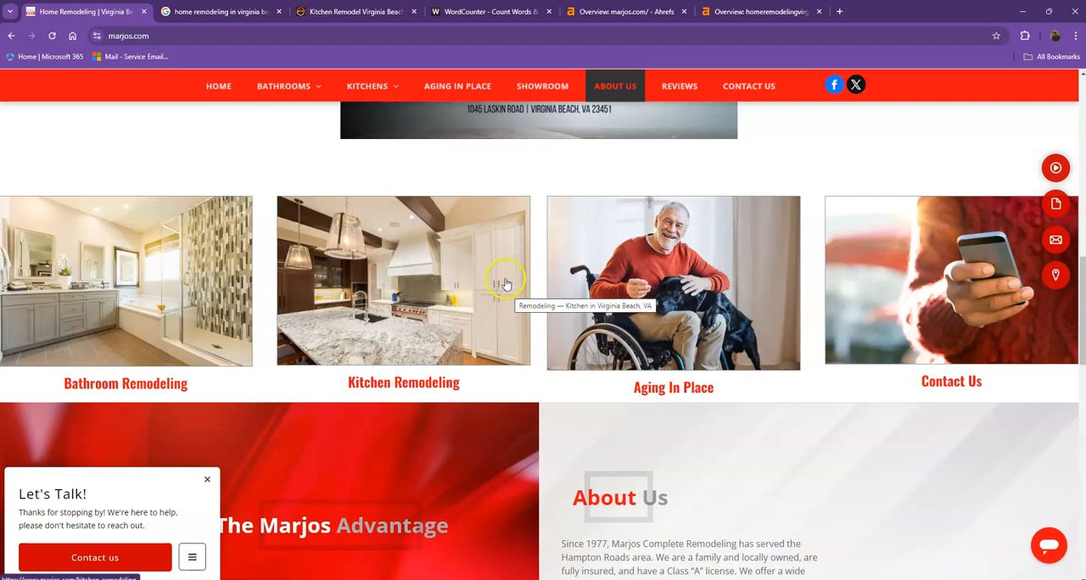
scroll("down", 3)
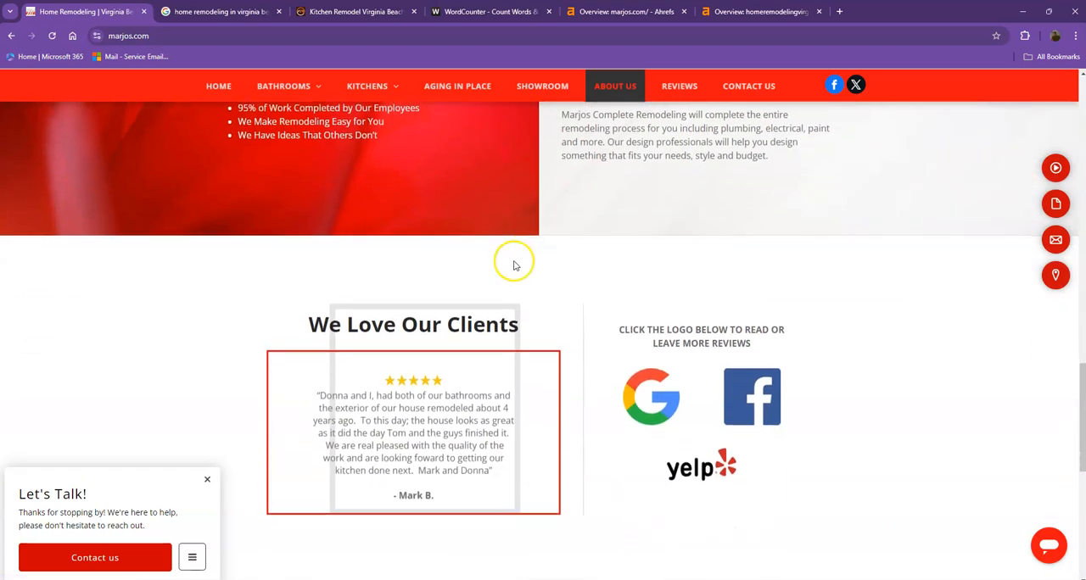
mouse_move(517, 180)
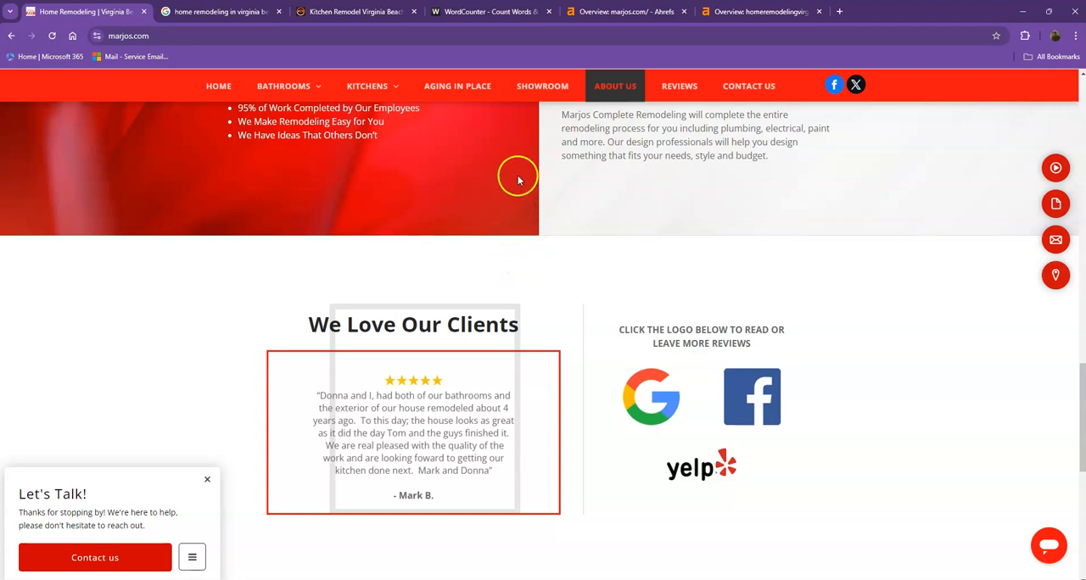
key("ctrl+a")
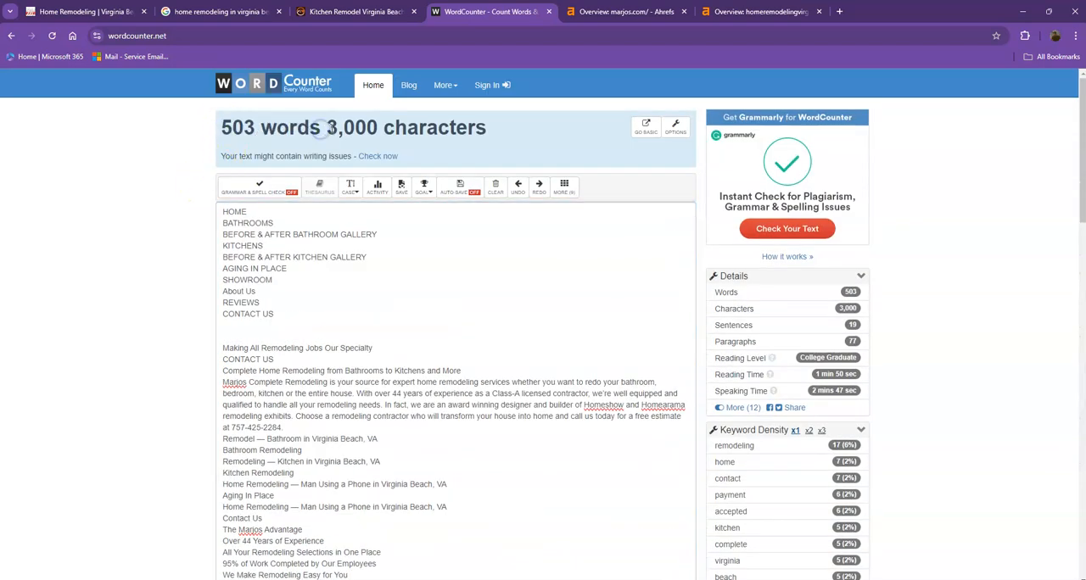
Scan the home remodeling search results down to the Marjos listing.
left_click(221, 11)
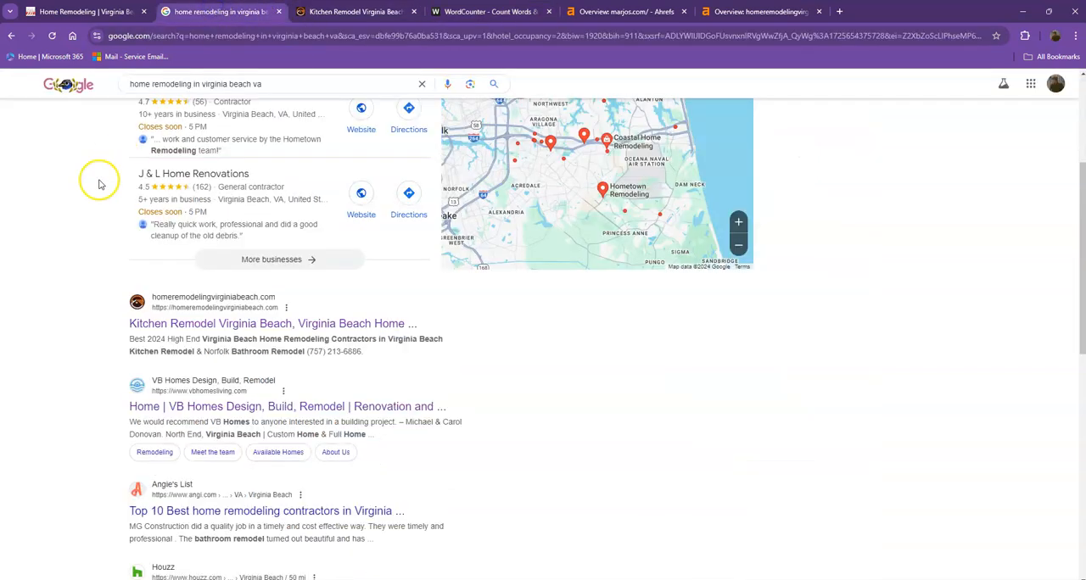
scroll("down", 3)
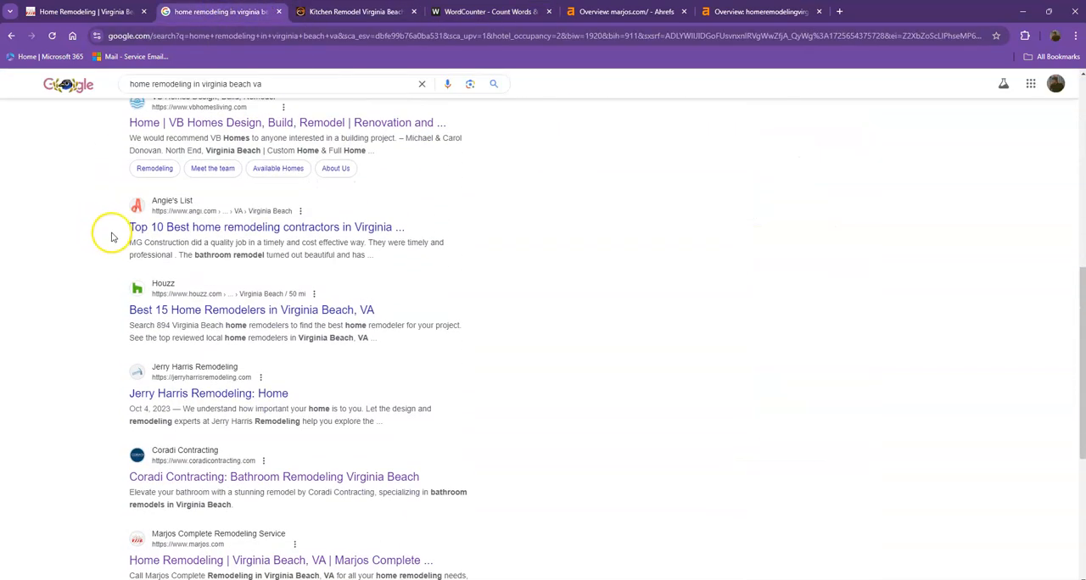
left_click_drag(129, 204, 373, 309)
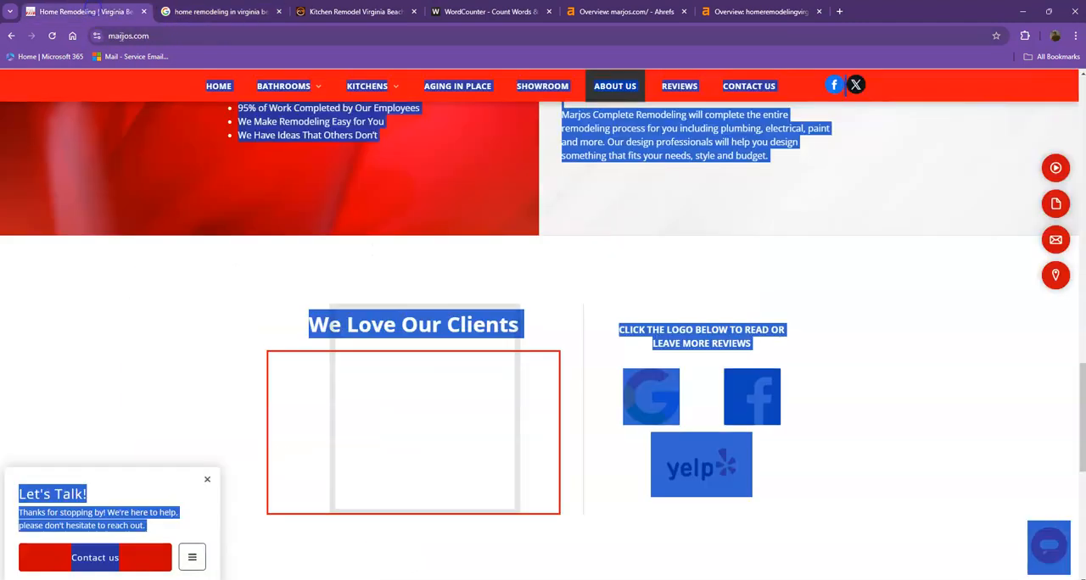
Clear the text selection on the marjos.com homepage and scroll back to the top.
scroll("up", 3)
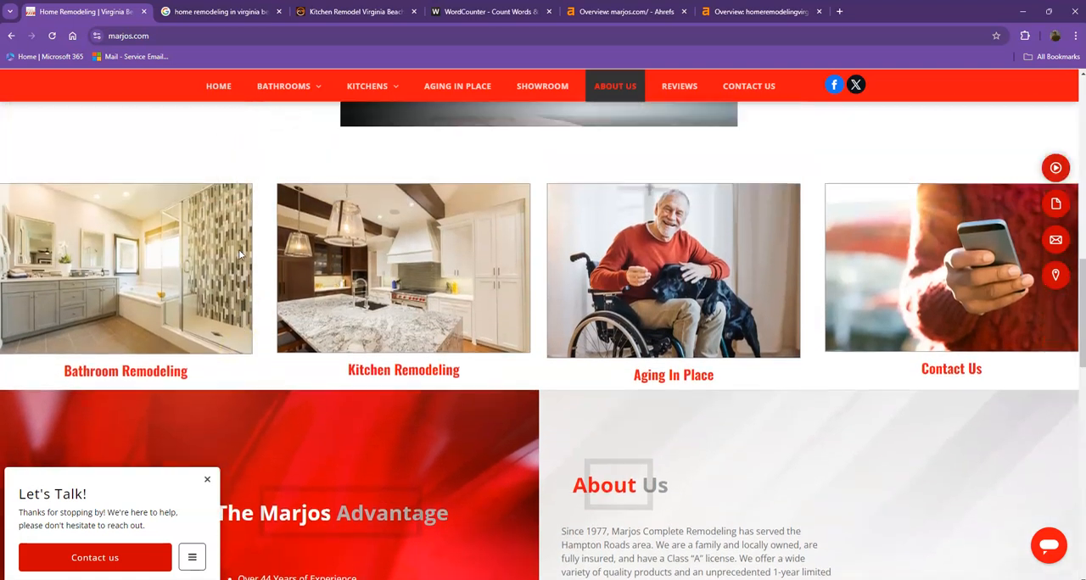
left_click(218, 85)
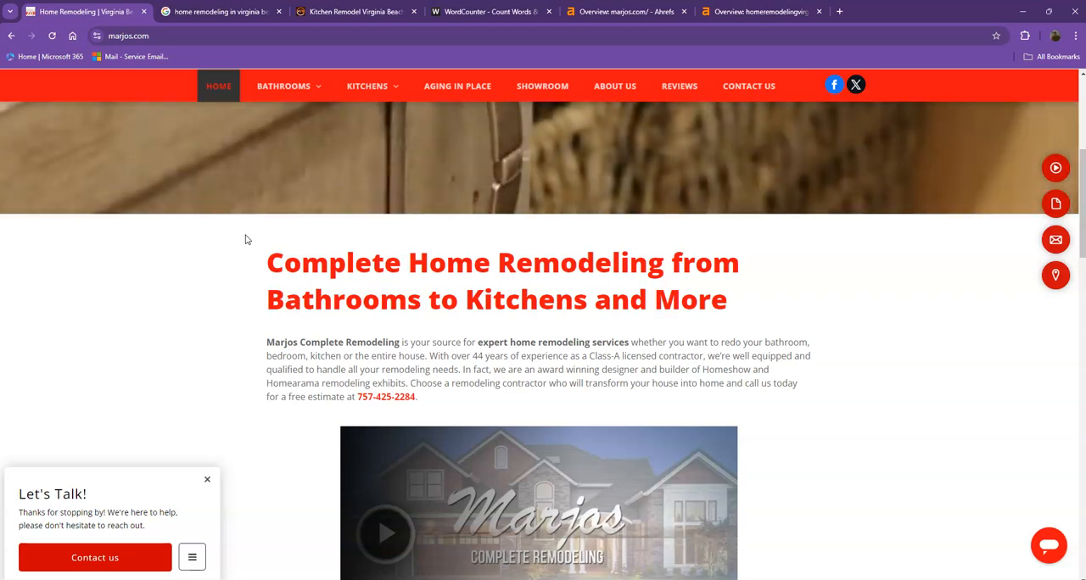
scroll("up", 3)
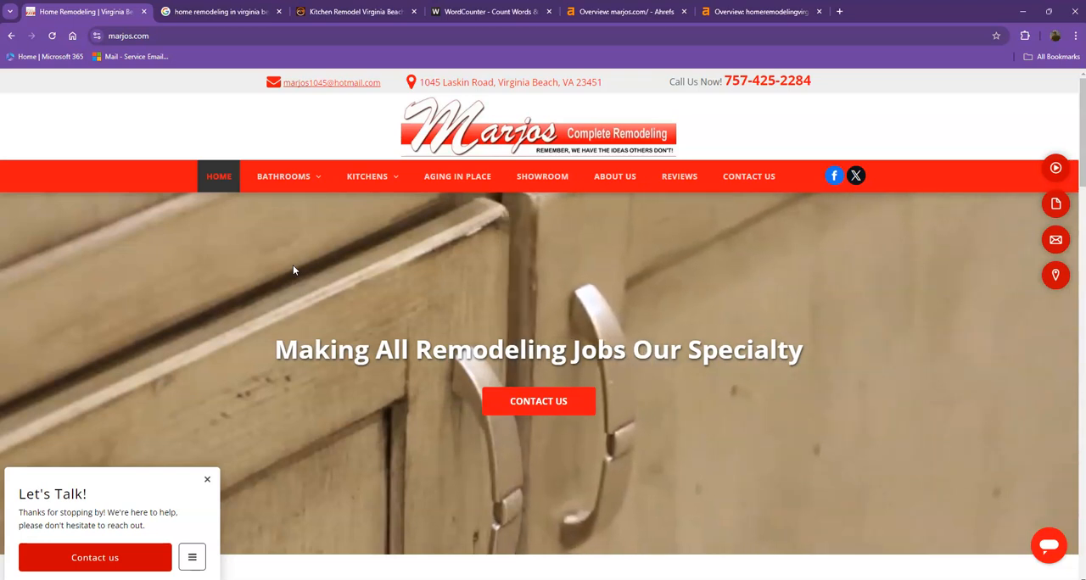
scroll("down", 3)
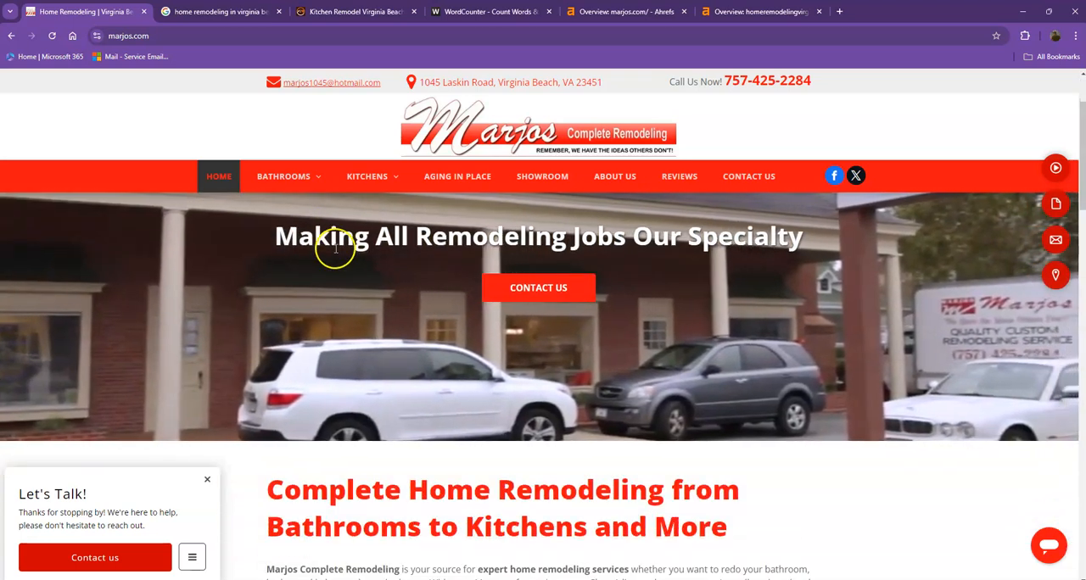